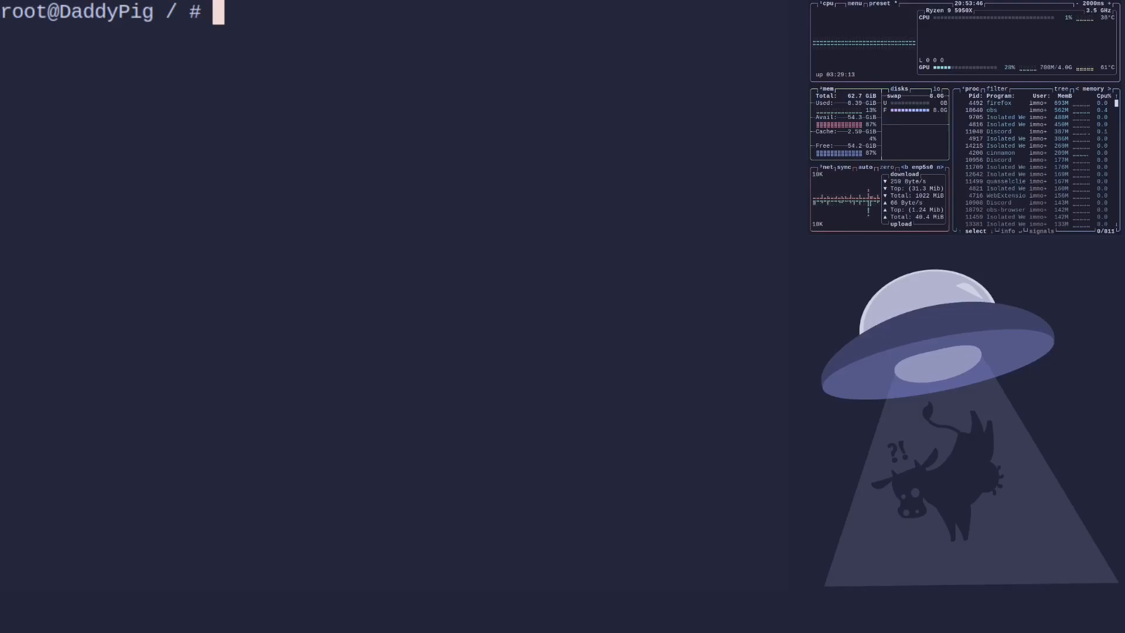
- Install crossdev with 'emerge -va crossdev' and confirm the merge
{"action": "type", "text": "emerge"}
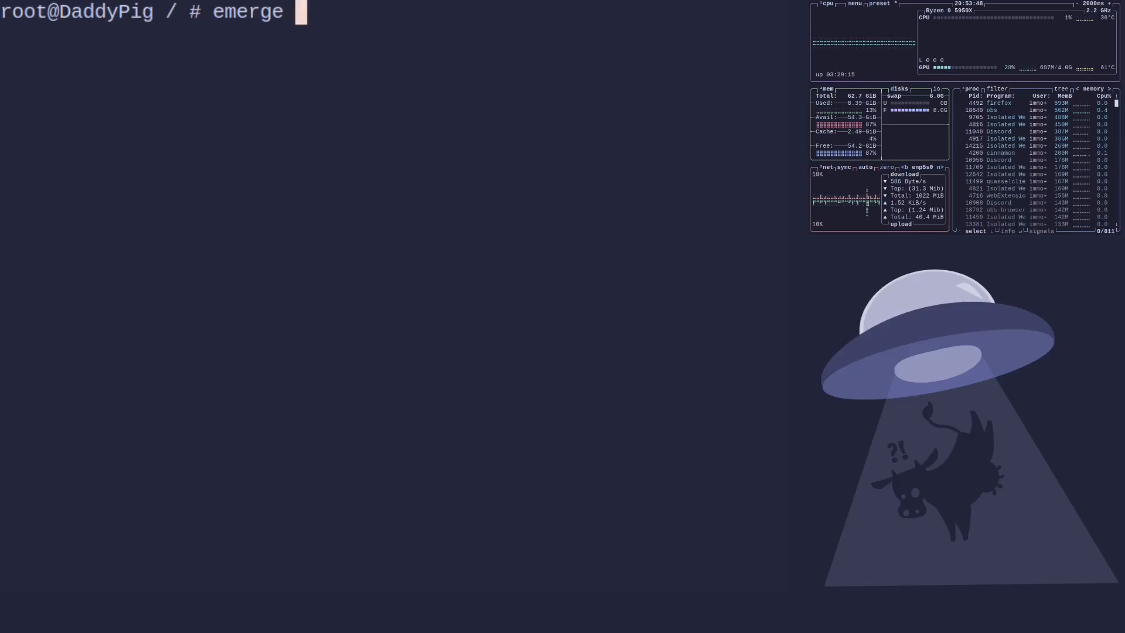
{"action": "type", "text": "-va"}
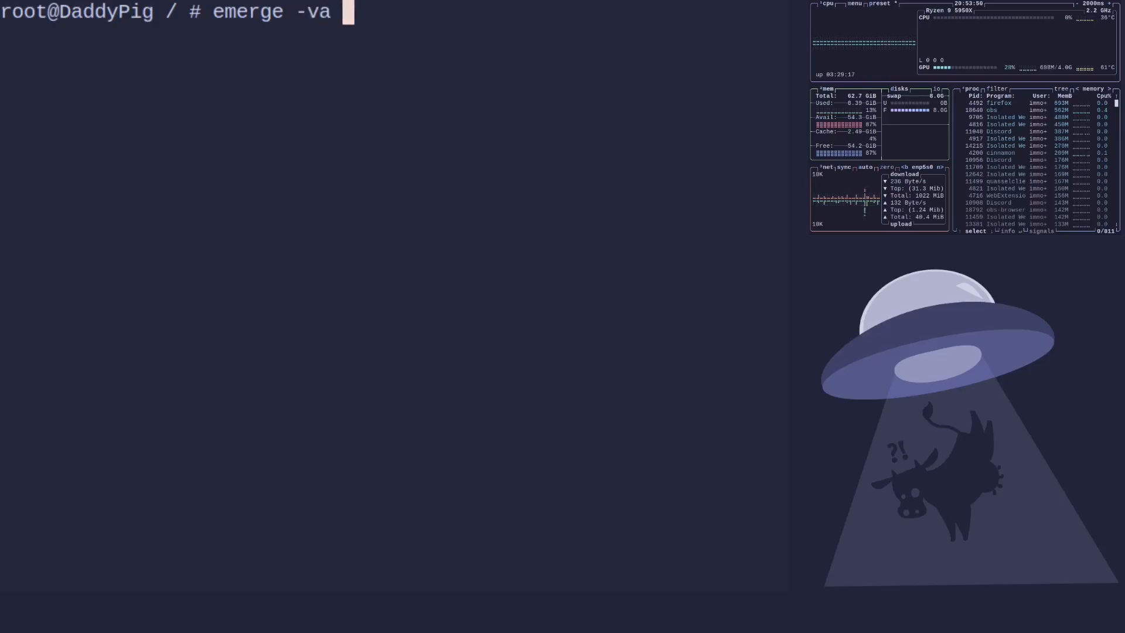
{"action": "type", "text": "crossd"}
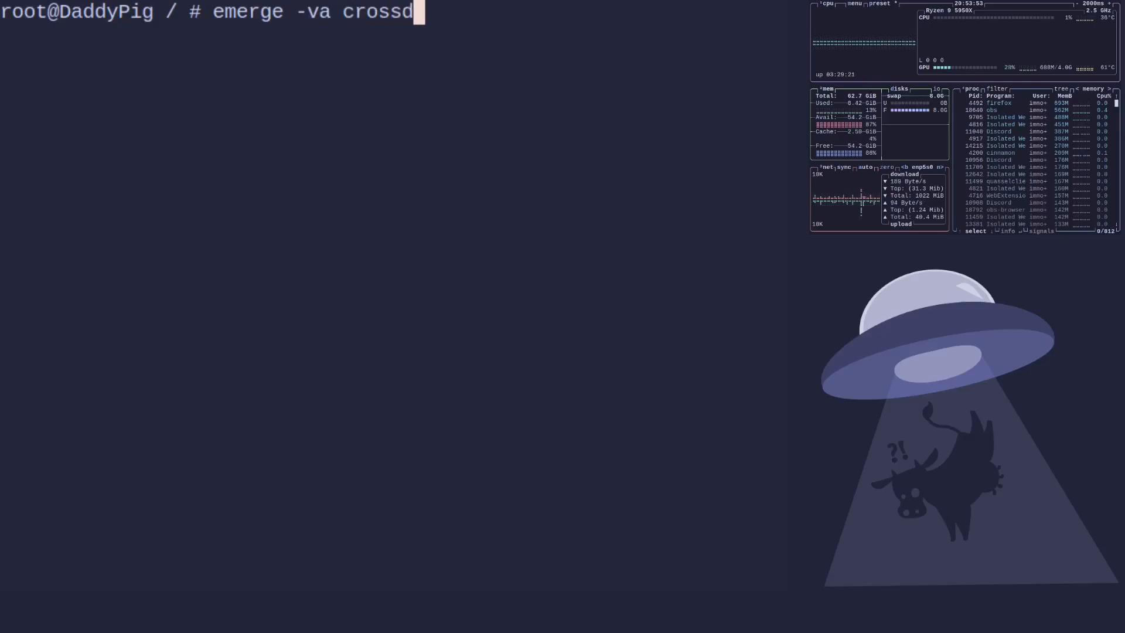
{"action": "key", "text": "Return"}
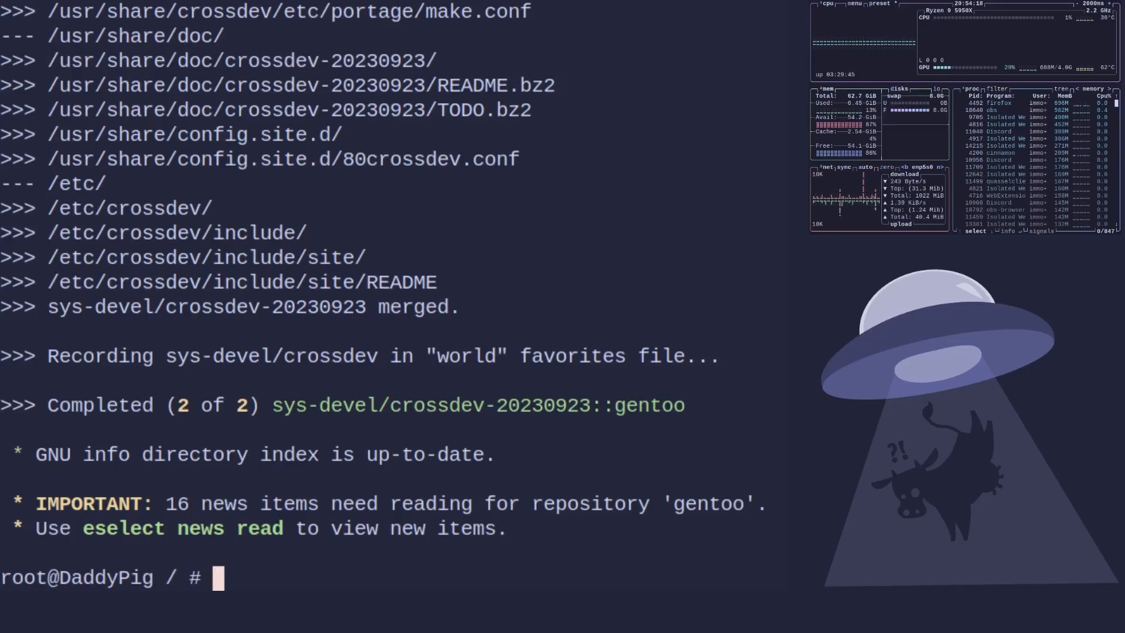
- Run 'crossdev --stable -t aarch64-unknown-linux-gnu' to build the aarch64 cross toolchain
{"action": "type", "text": "c"}
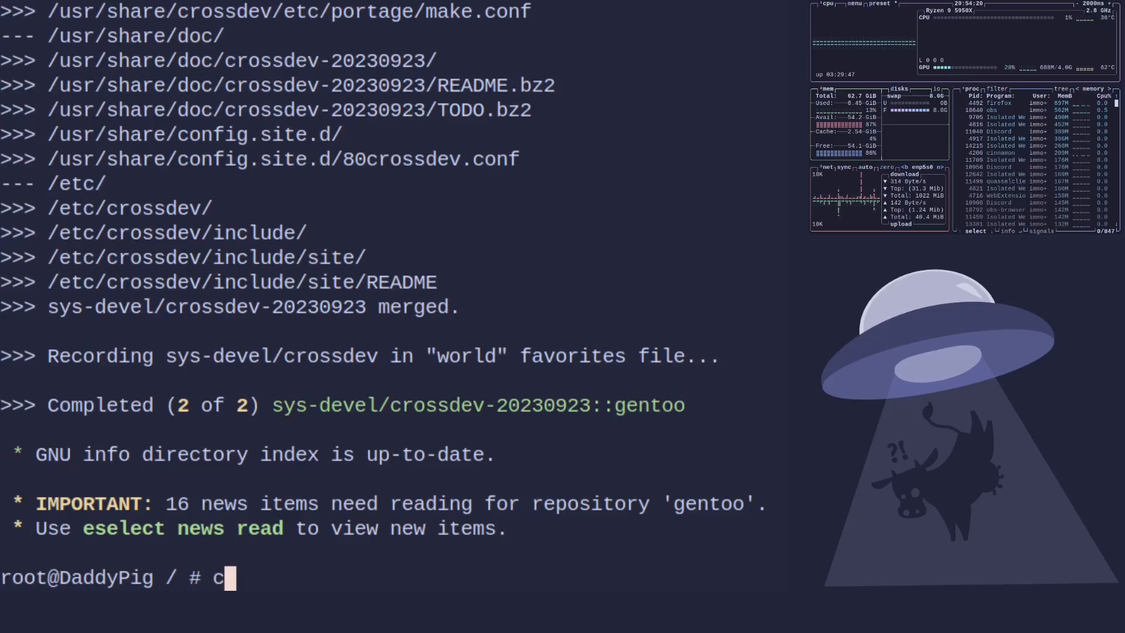
{"action": "type", "text": "rossdev"}
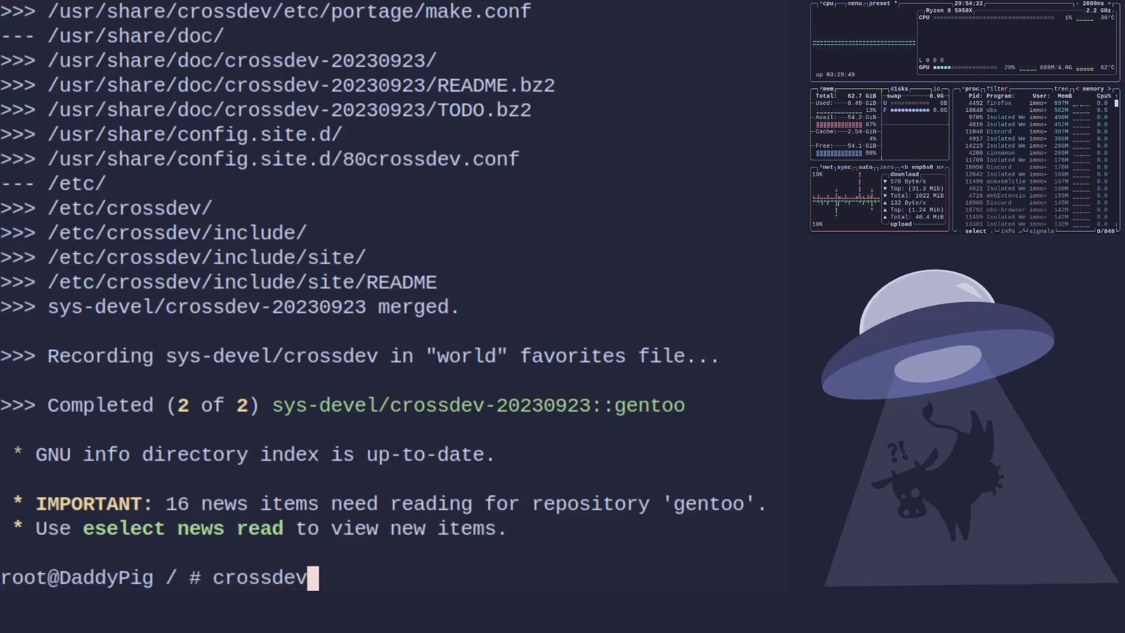
{"action": "type", "text": "--"}
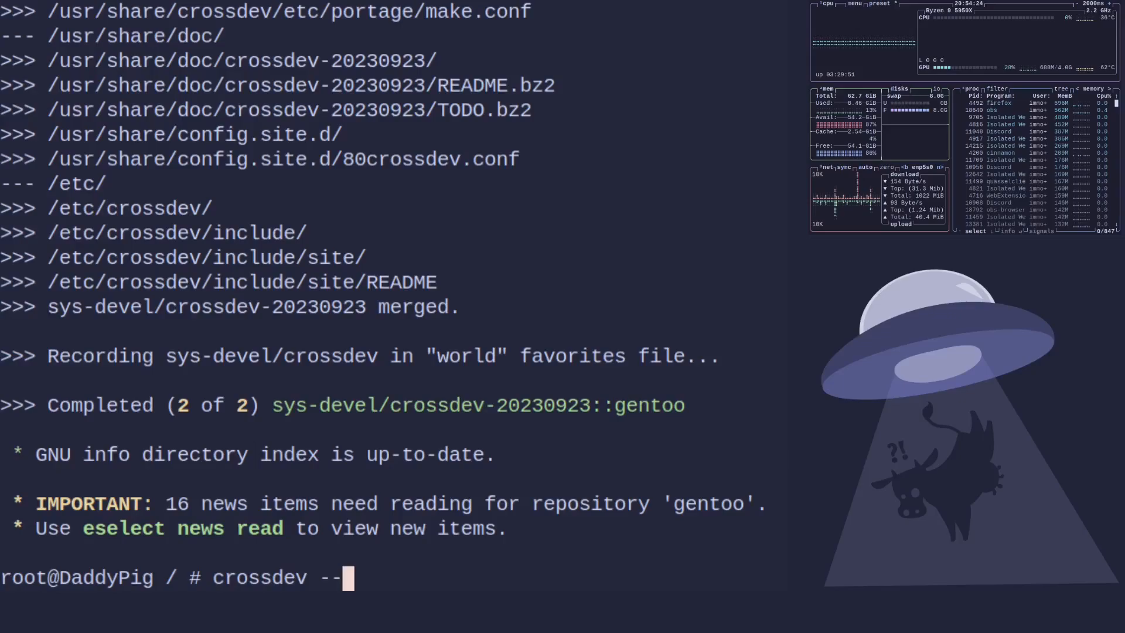
{"action": "type", "text": "s"}
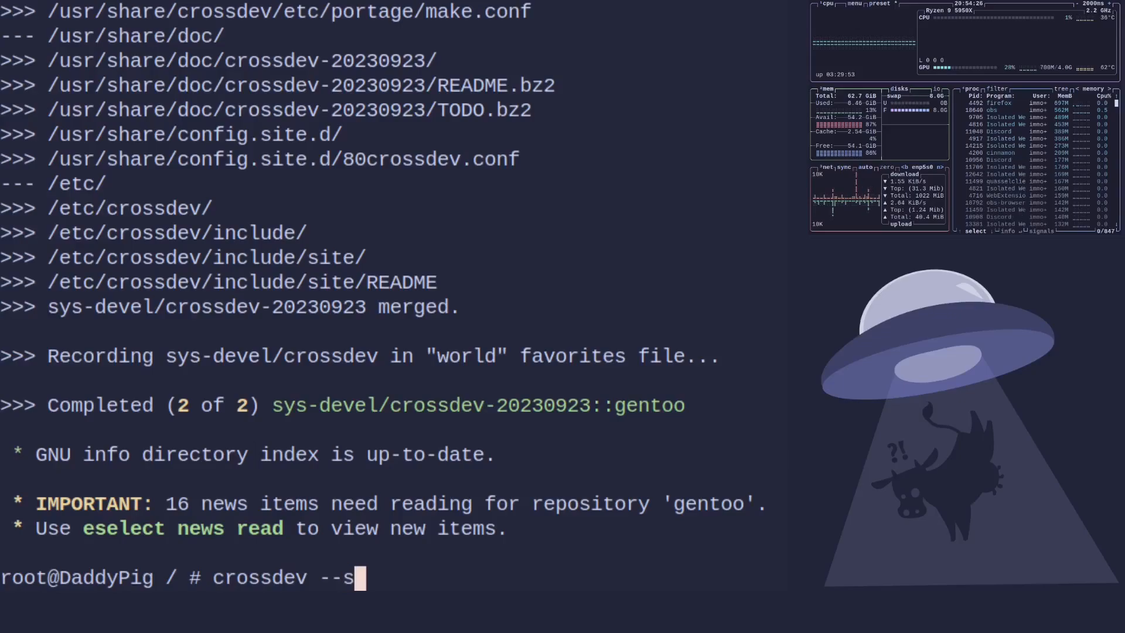
{"action": "type", "text": "table"}
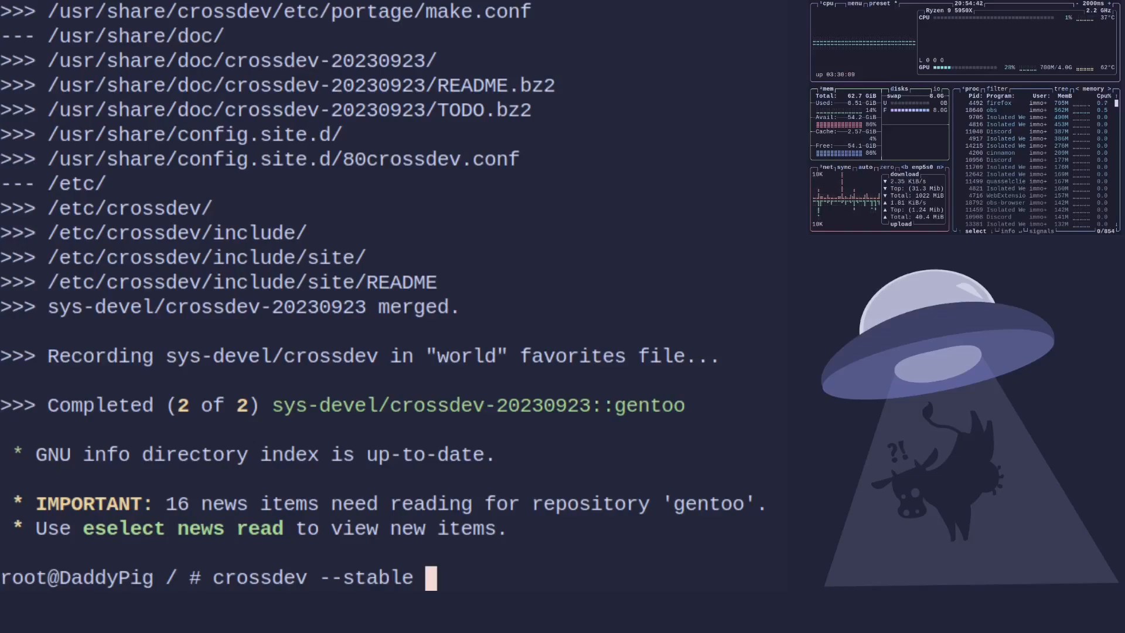
{"action": "type", "text": "-"}
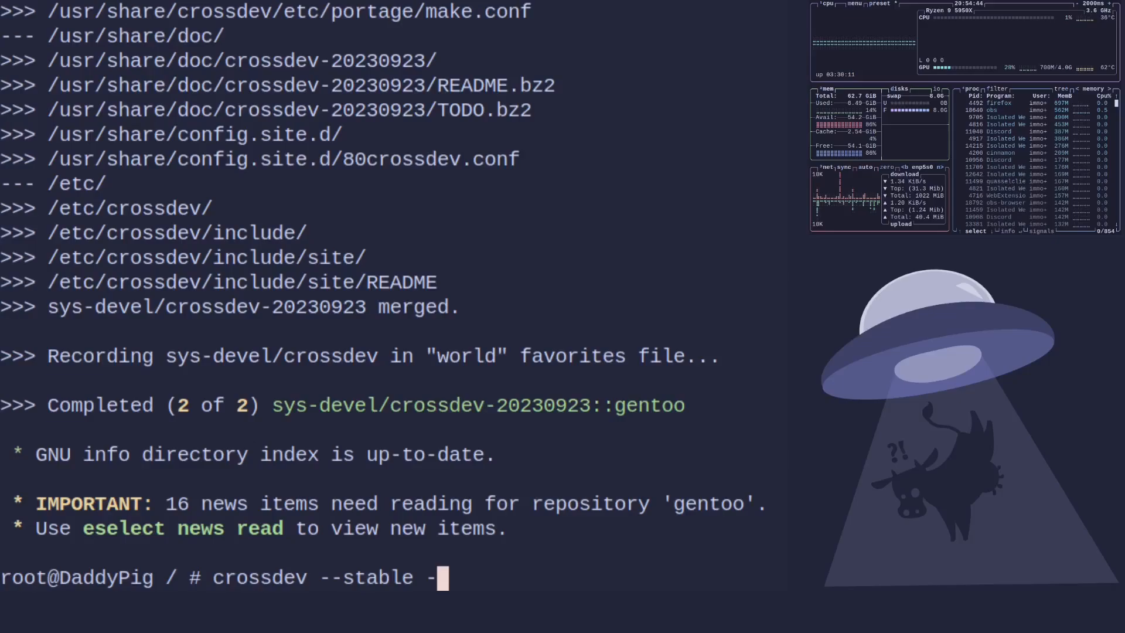
{"action": "type", "text": "t"}
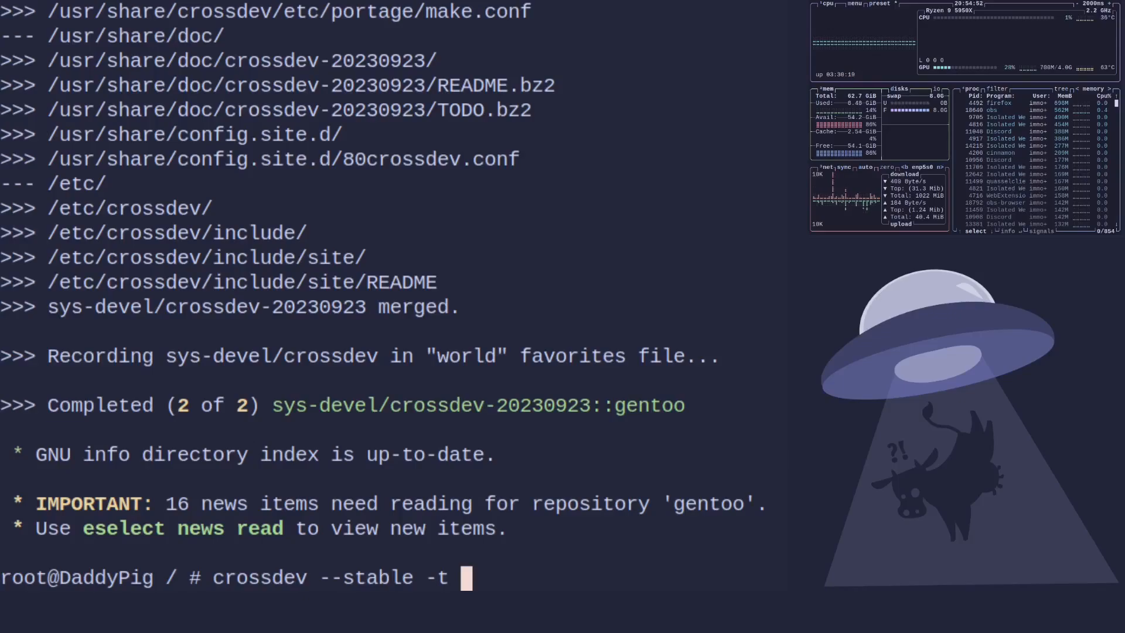
{"action": "type", "text": "a"}
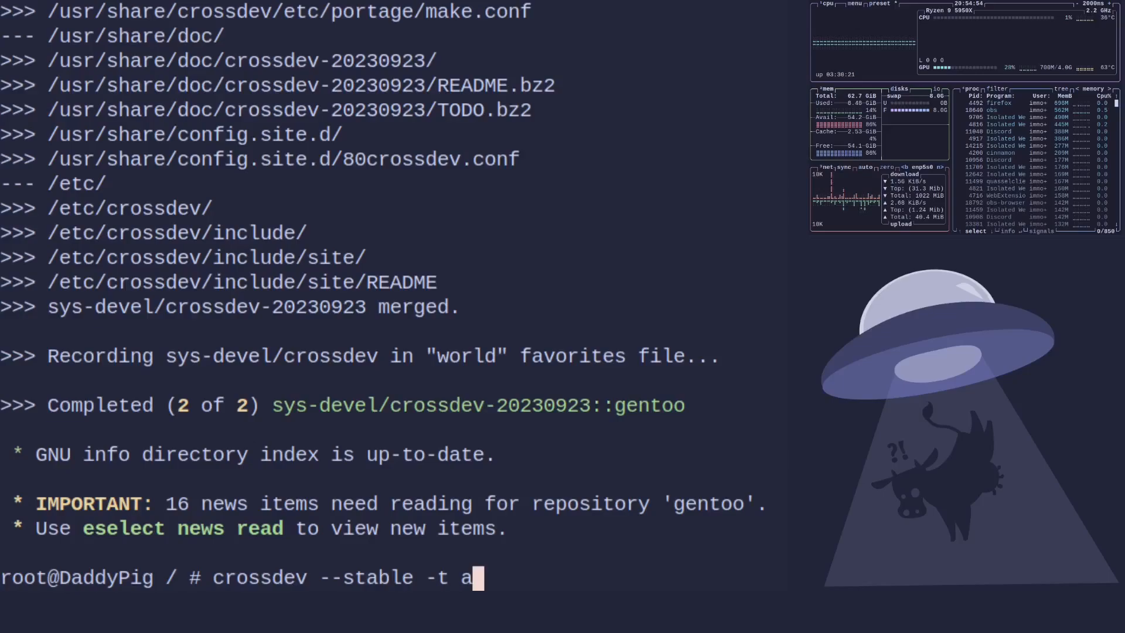
{"action": "type", "text": "a"}
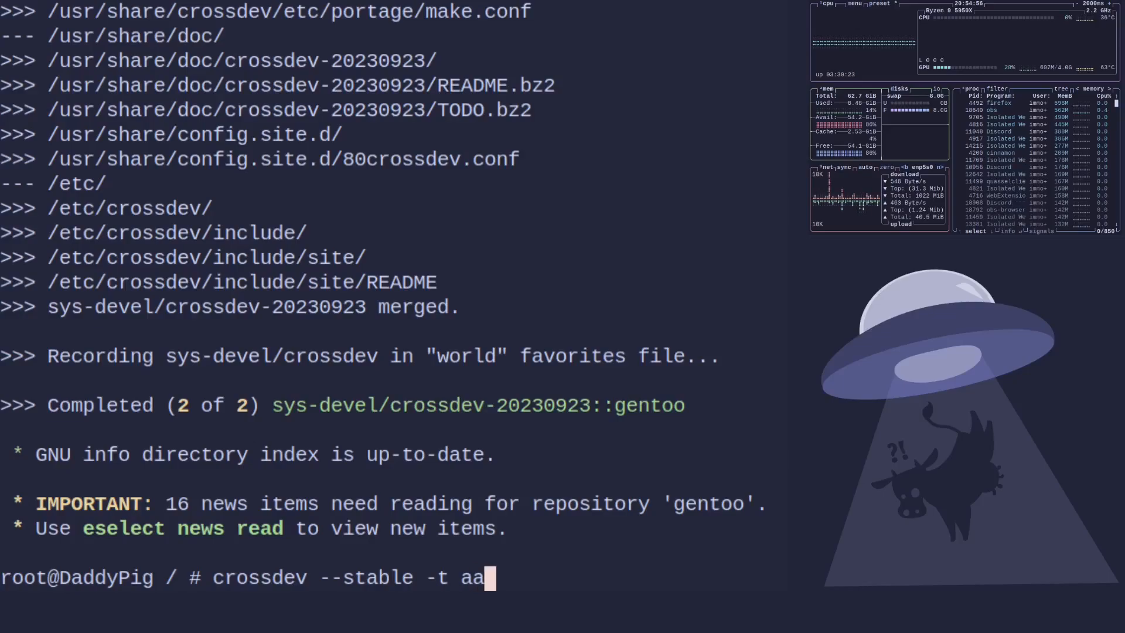
{"action": "type", "text": "rch"}
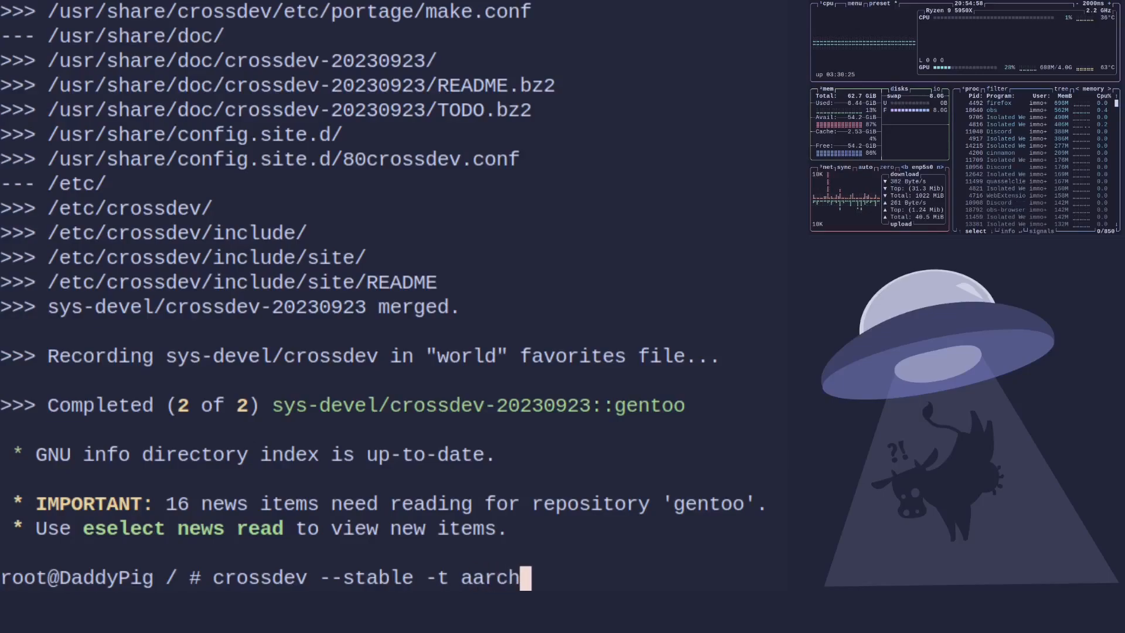
{"action": "type", "text": "64-"}
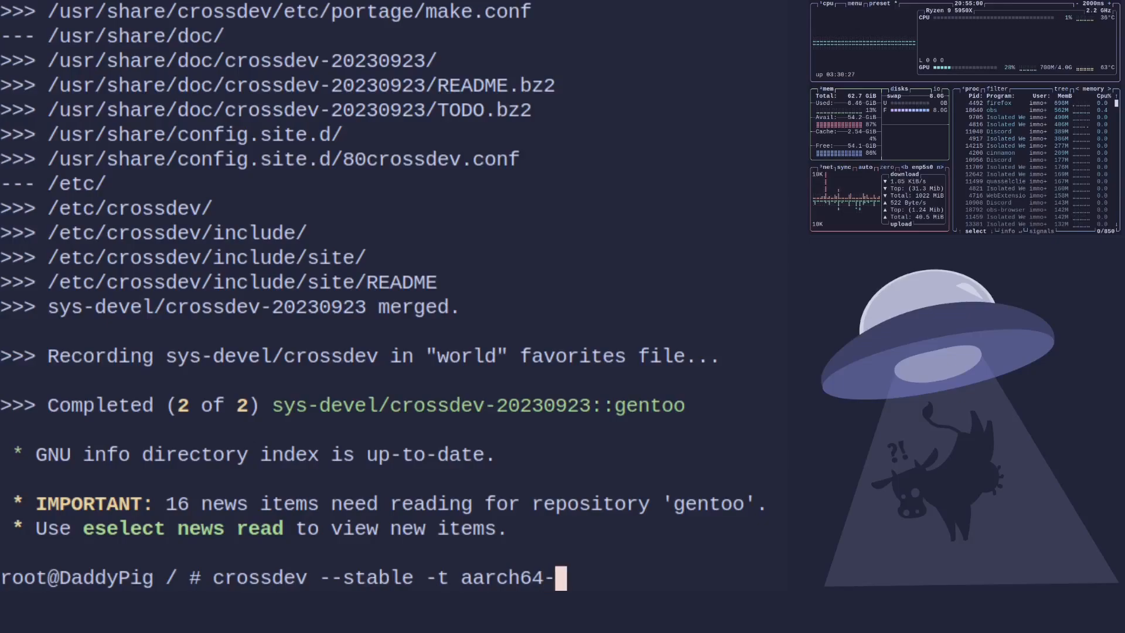
{"action": "type", "text": "unknown"}
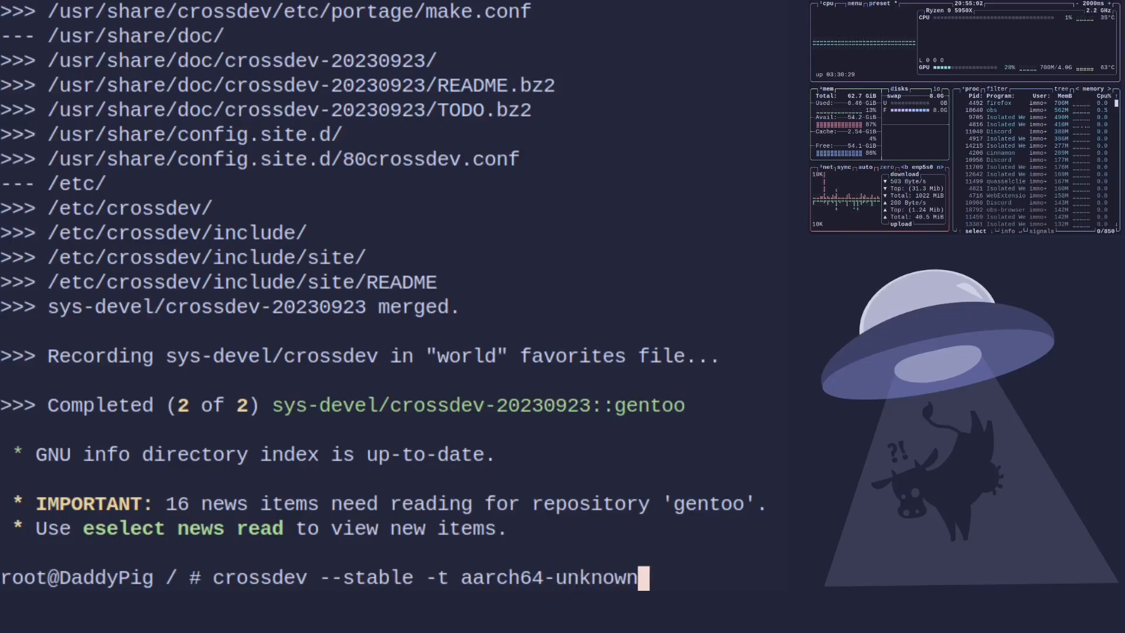
{"action": "type", "text": "-linux"}
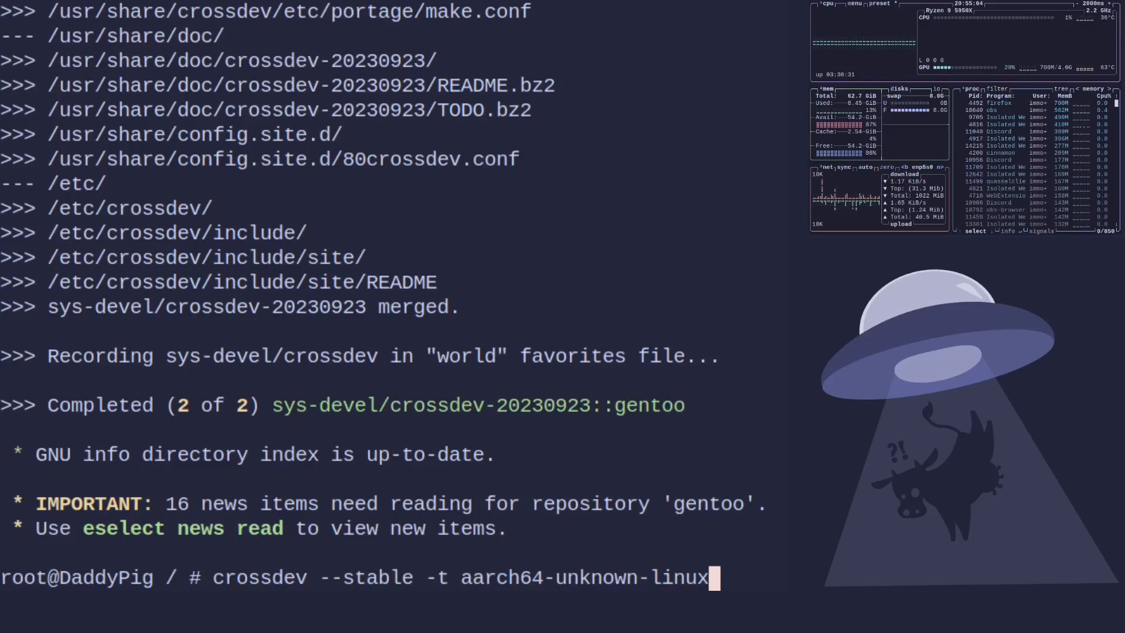
{"action": "type", "text": "-gnu"}
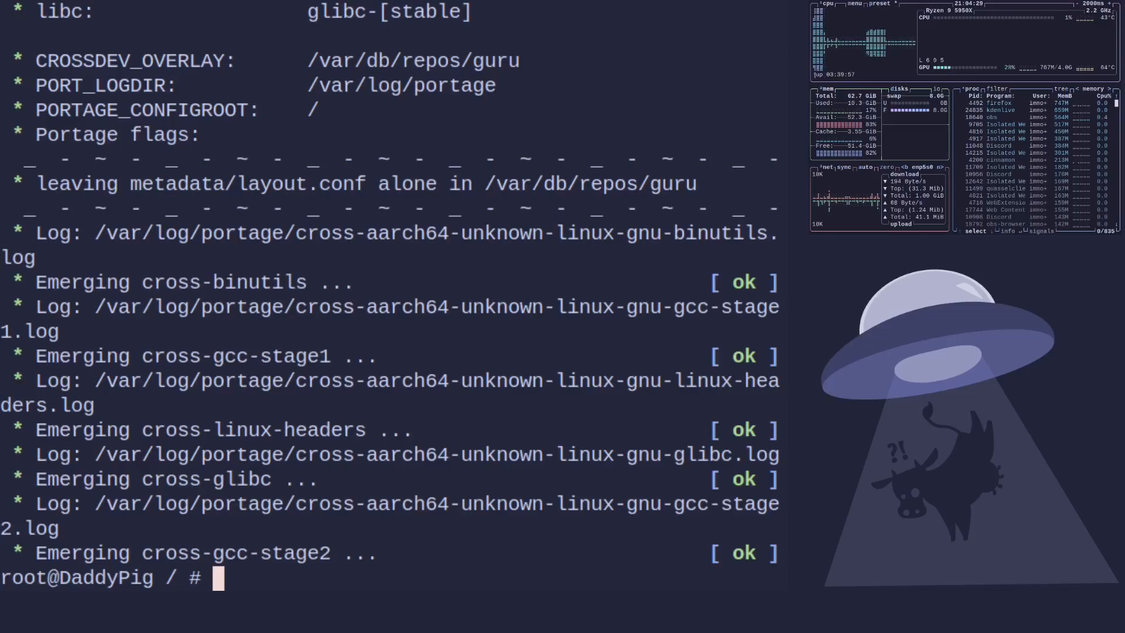
- Change into /usr/aarch64-unknown-linux-gnu/ and list its folders and etc/portage/ contents
{"action": "type", "text": "cd /"}
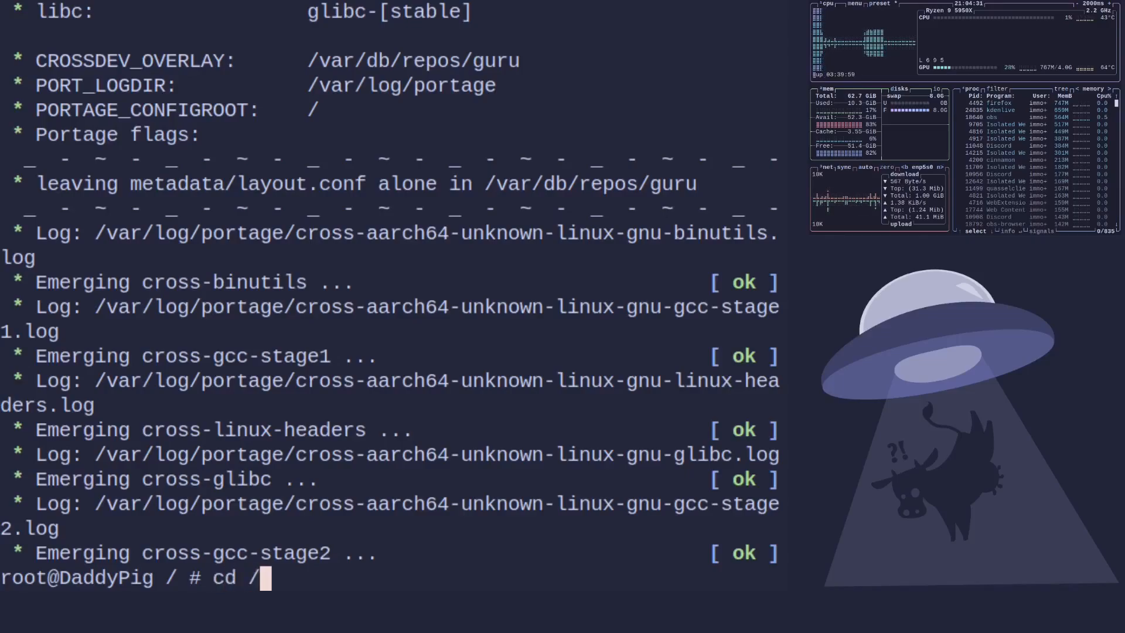
{"action": "type", "text": "usr/aa"}
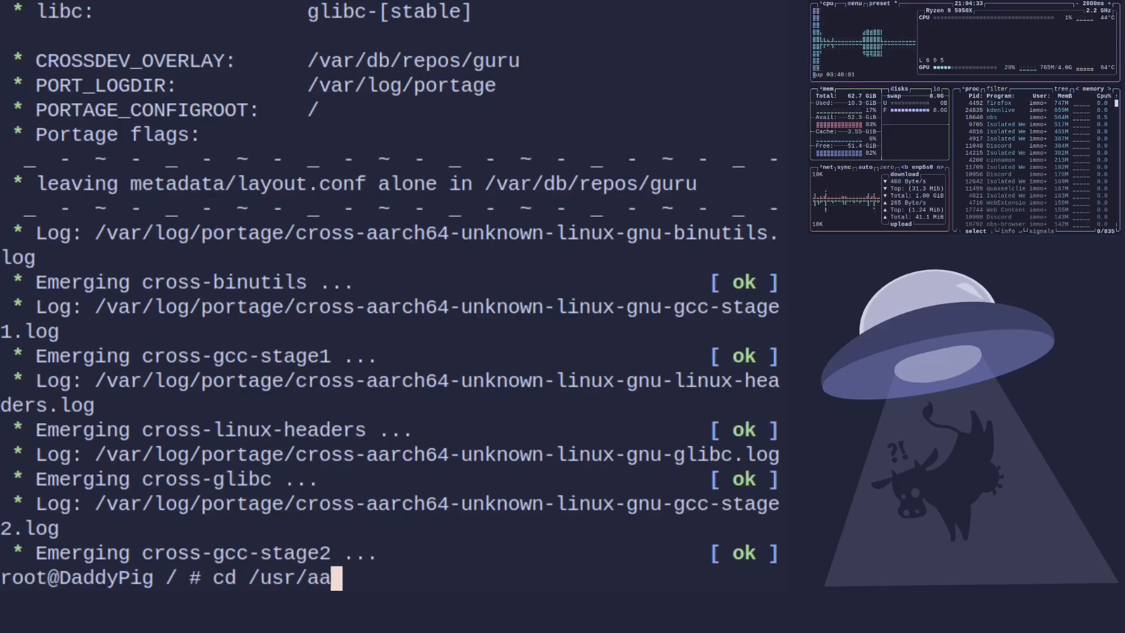
{"action": "key", "text": "Enter"}
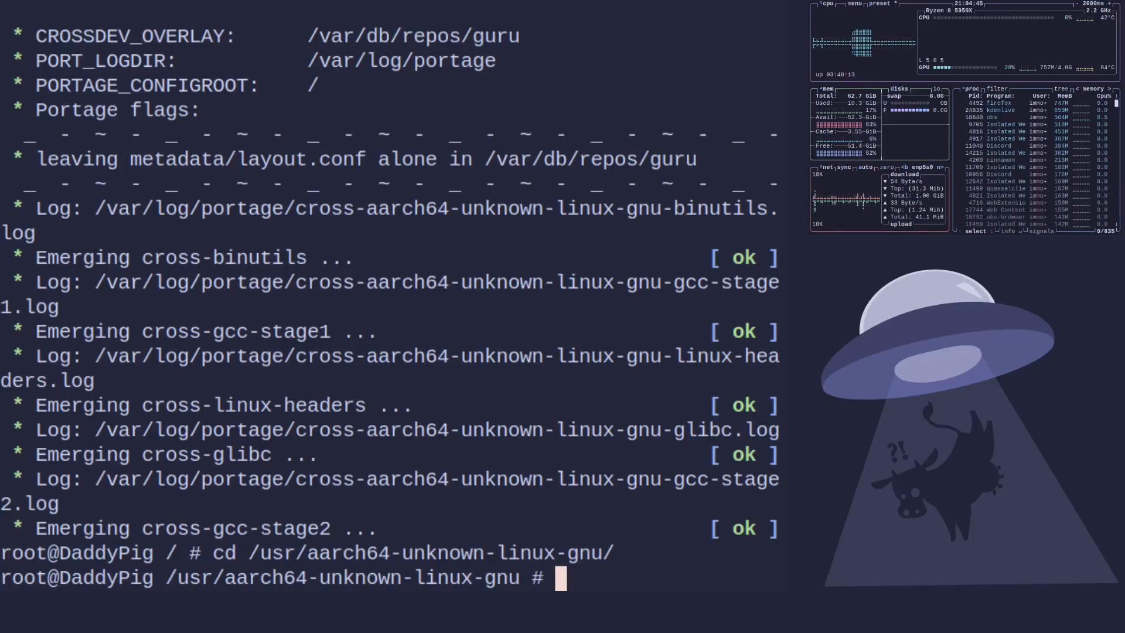
{"action": "type", "text": "ls"}
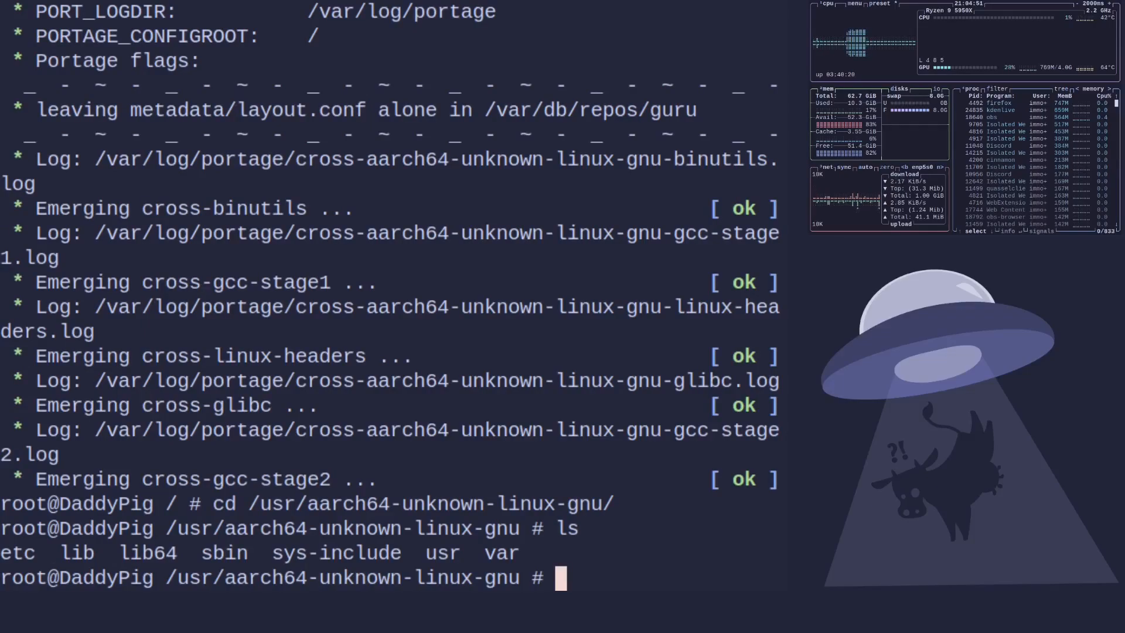
{"action": "type", "text": "ls etc/"}
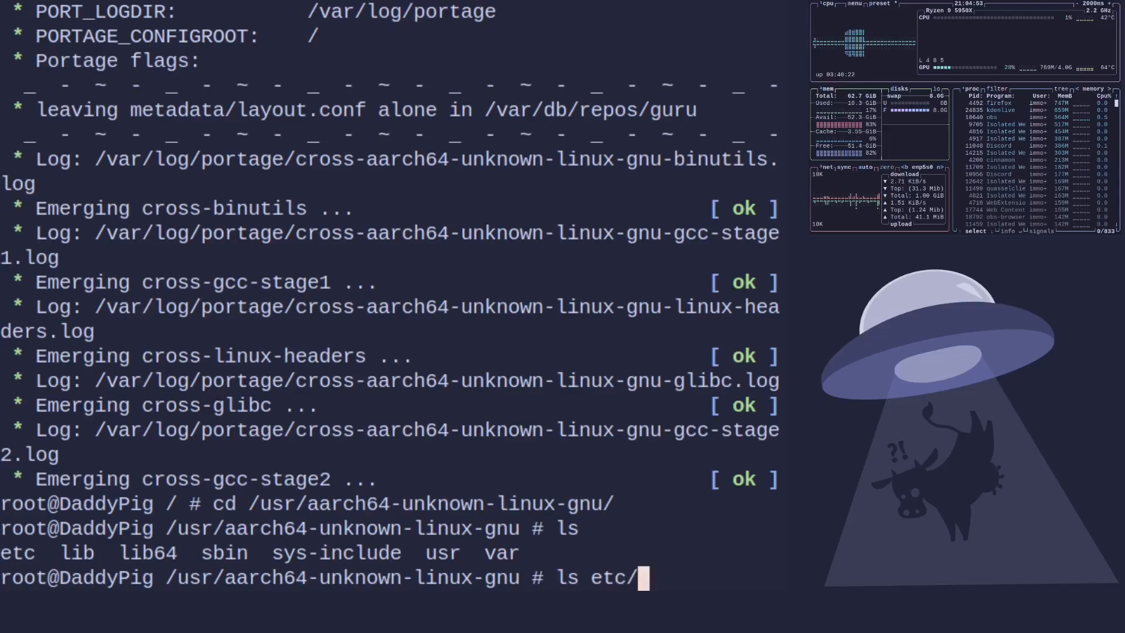
{"action": "type", "text": "portage/"}
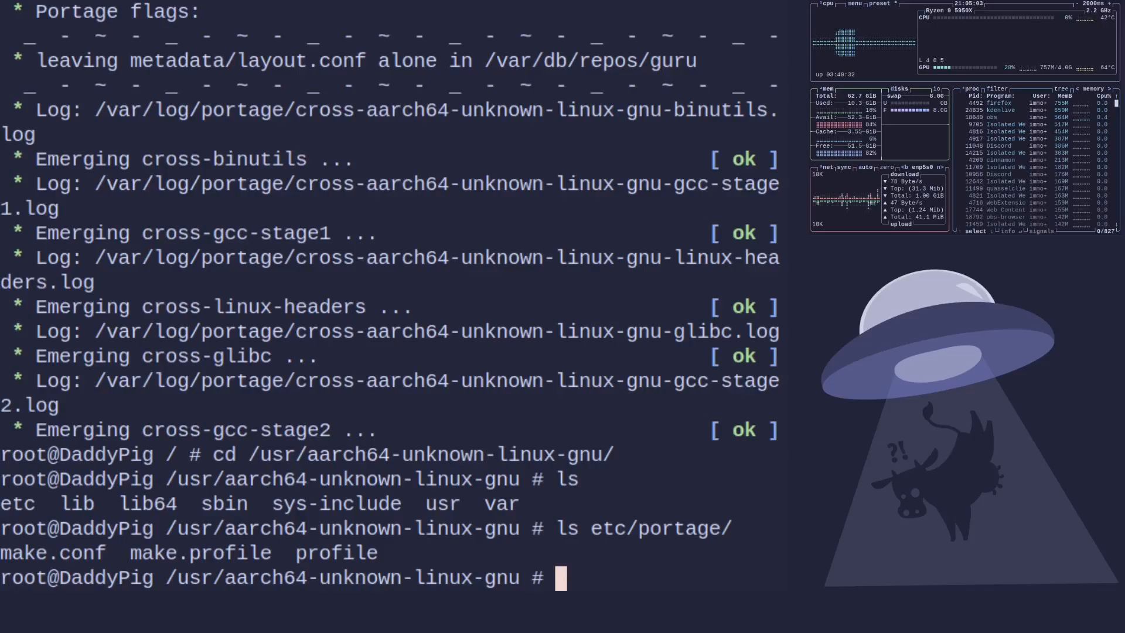
- Open the cross-root's etc/portage/make.conf in nano
{"action": "type", "text": "nano"}
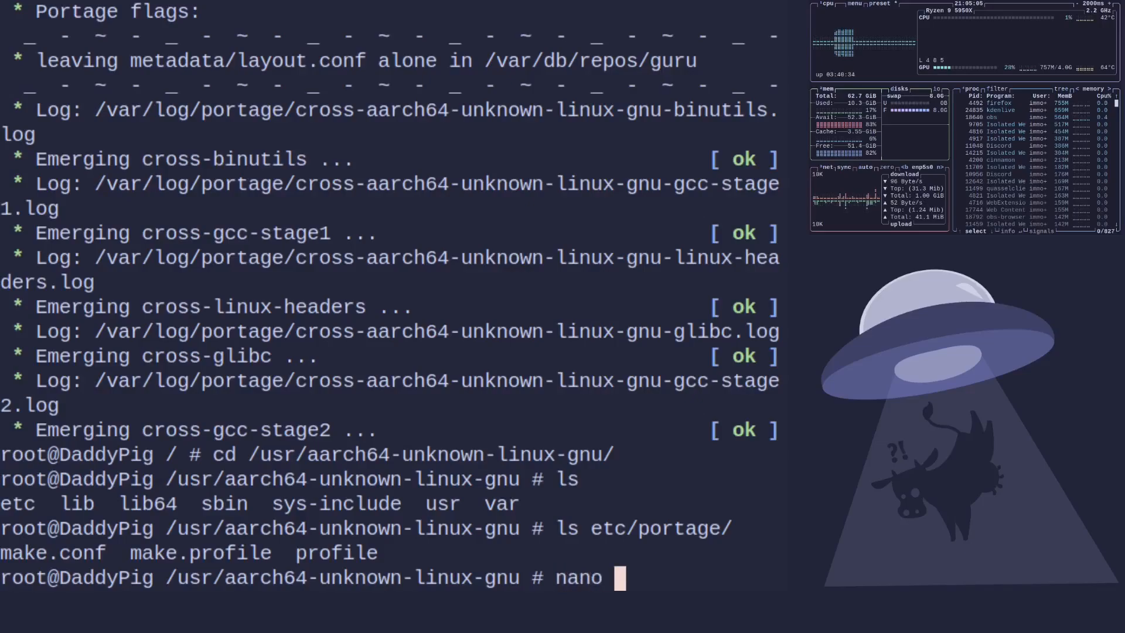
{"action": "type", "text": "etc/"}
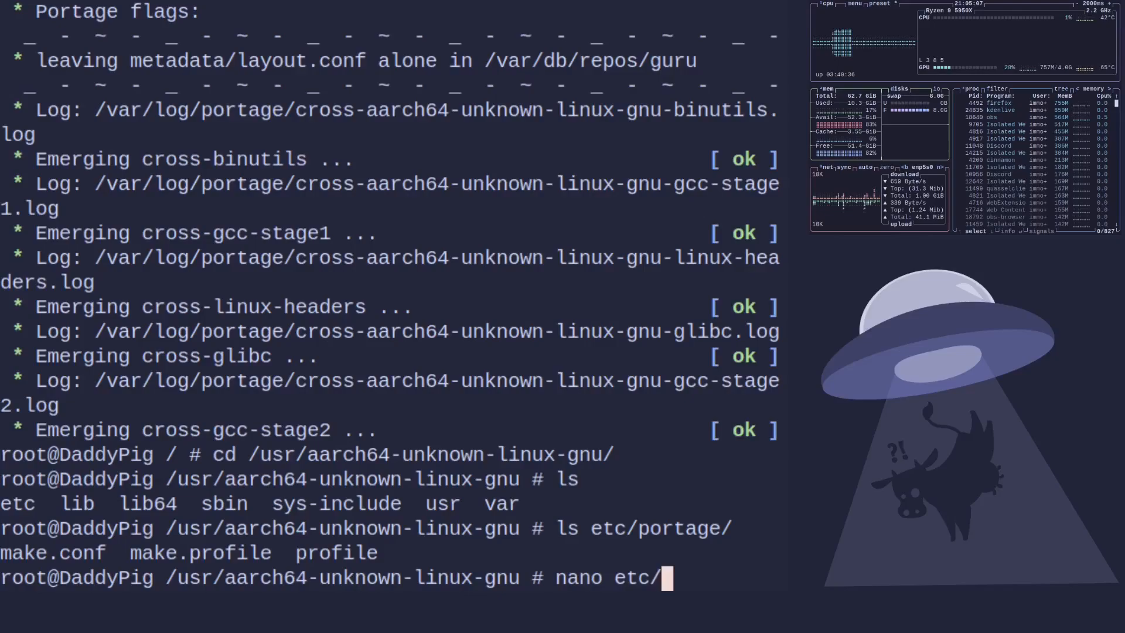
{"action": "type", "text": "/"}
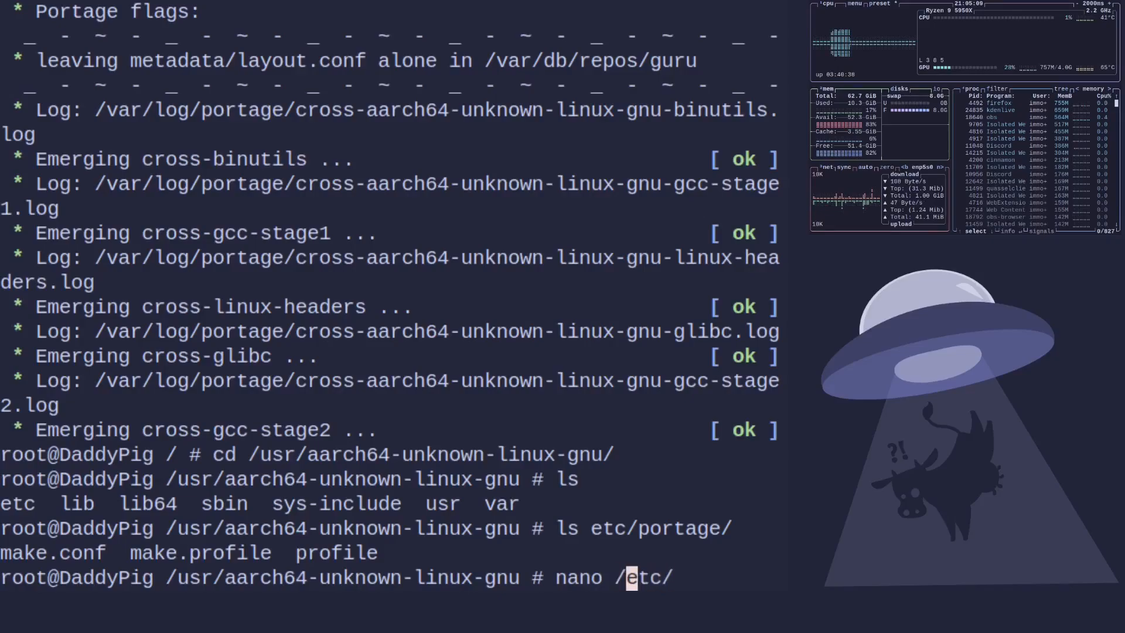
{"action": "type", "text": "usr/aarch64-unknown-linux-gnu/"}
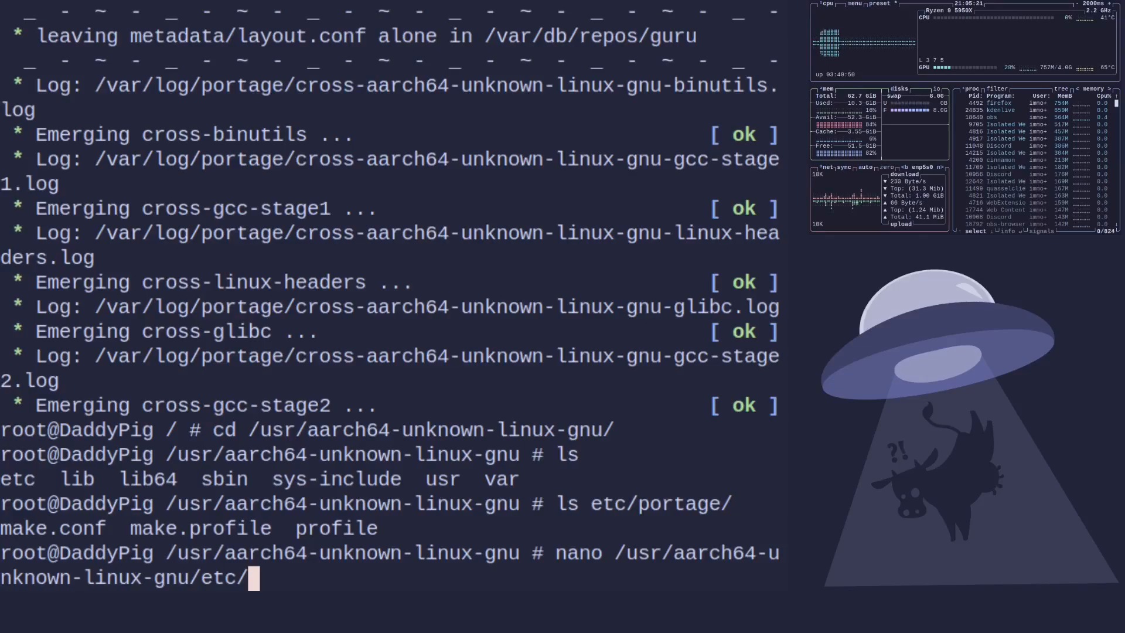
{"action": "type", "text": "portage/"}
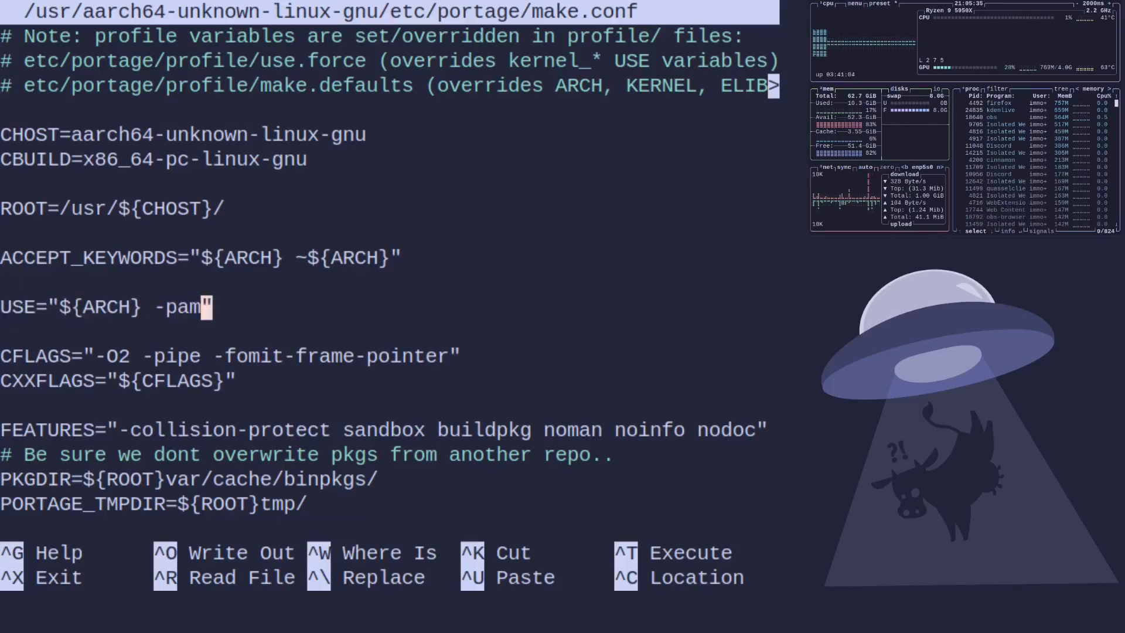
- Trim USE and ACCEPT_KEYWORDS to plain ${ARCH}, keep CFLAGS at -O2, and exit nano
{"action": "key", "text": "BackSpace"}
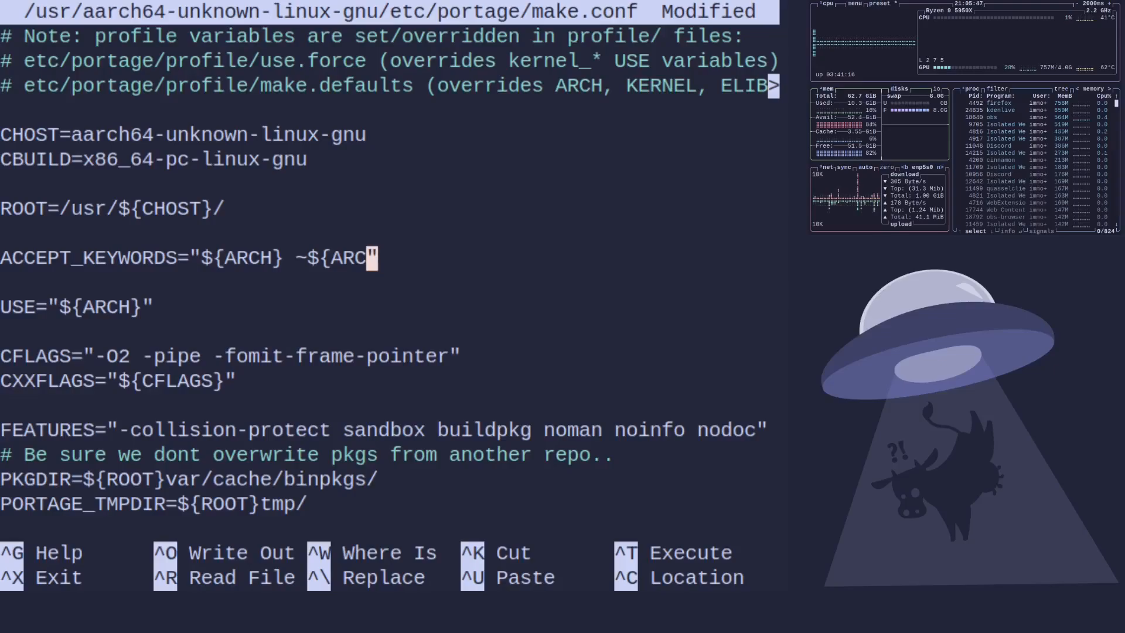
{"action": "key", "text": "BackSpace"}
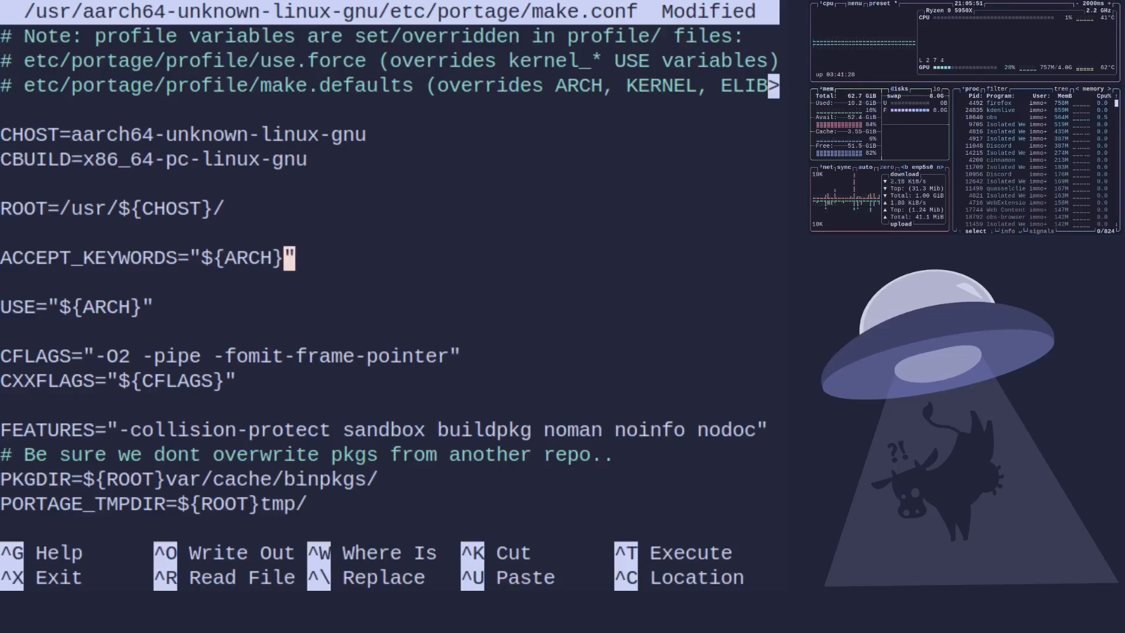
{"action": "key", "text": "Down"}
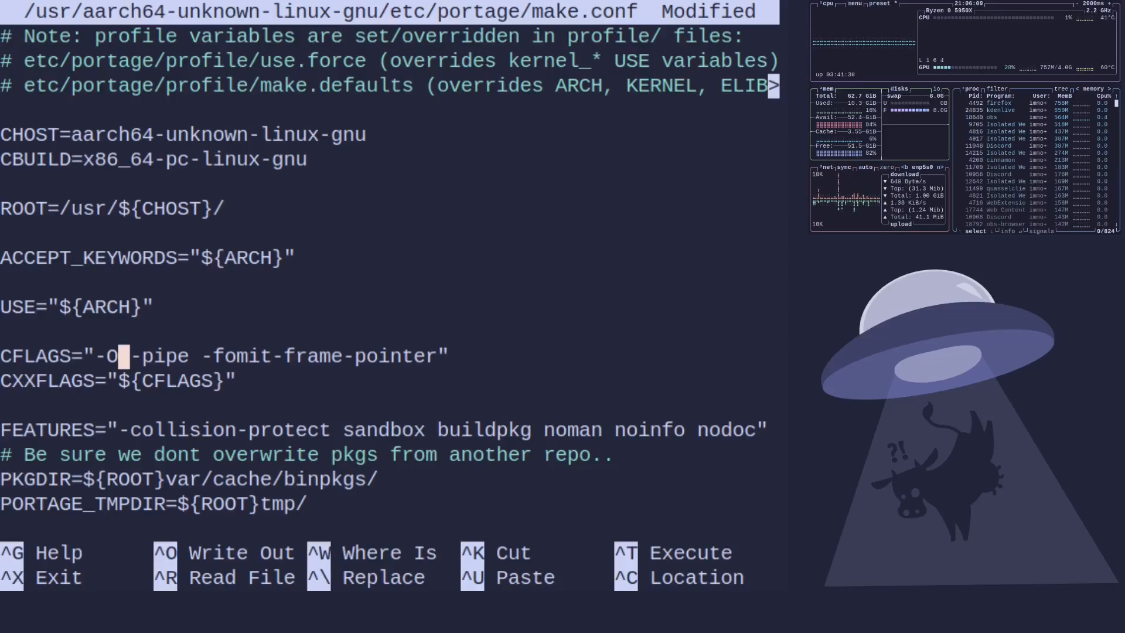
{"action": "type", "text": "s"}
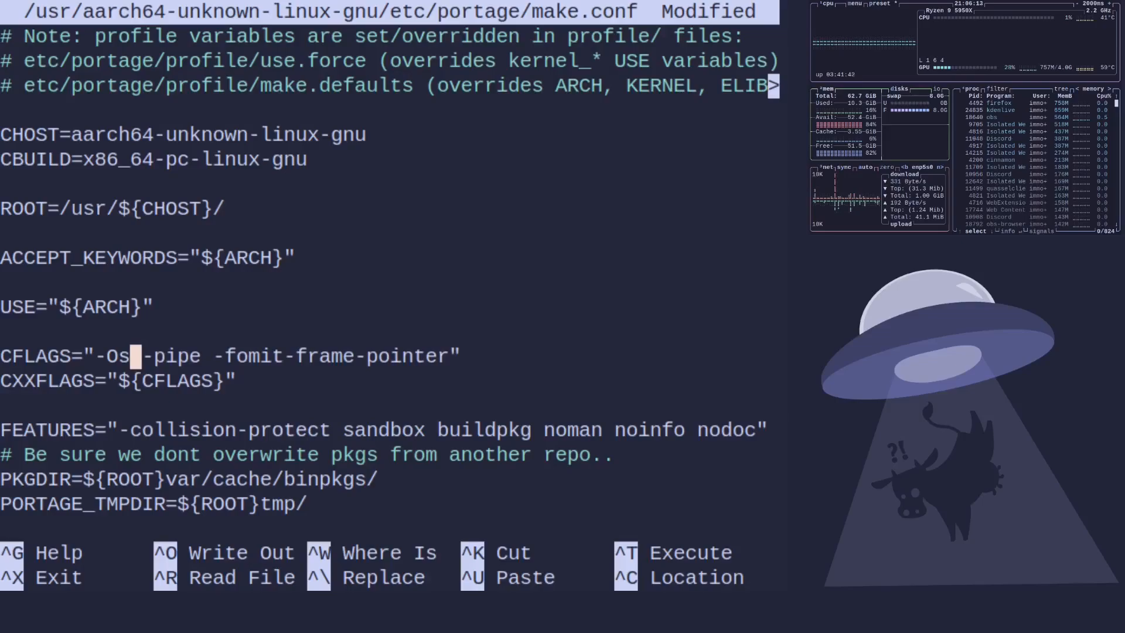
{"action": "type", "text": "2"}
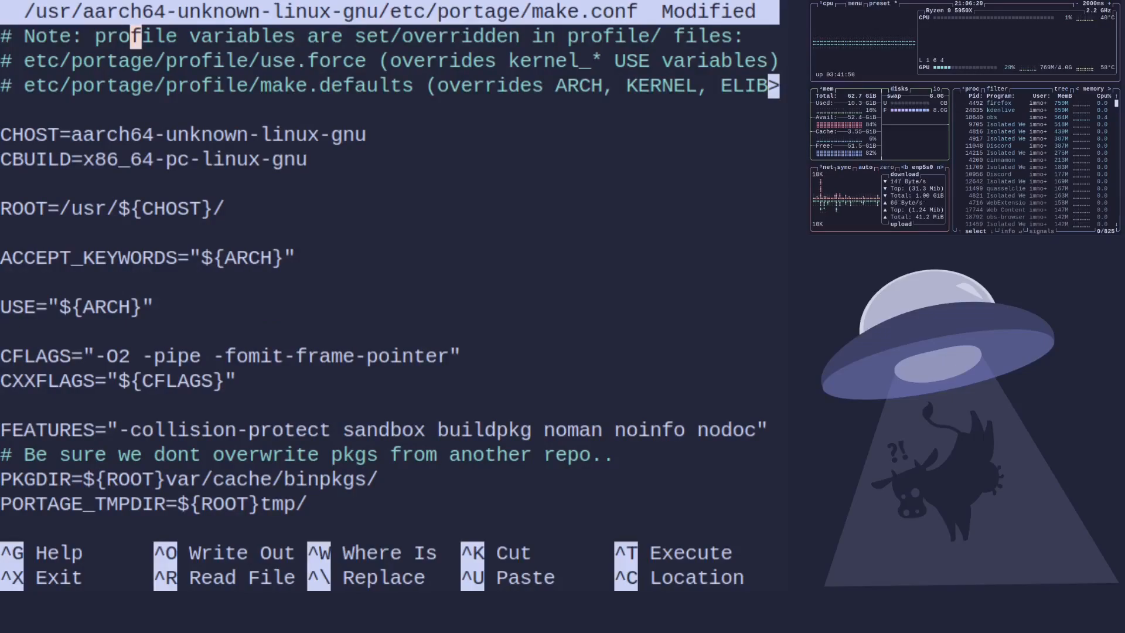
{"action": "key", "text": "ctrl+o"}
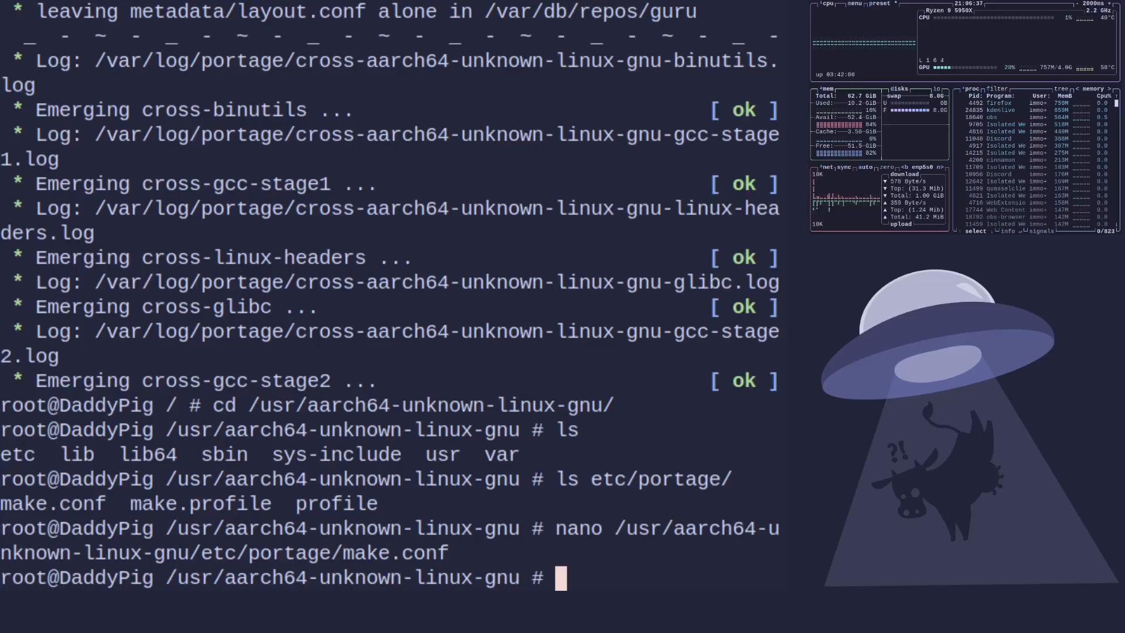
- List emerge- completions, including emerge-aarch64-unknown-linux-gnu and emerge-wrapper, then clear the line
{"action": "type", "text": "emer"}
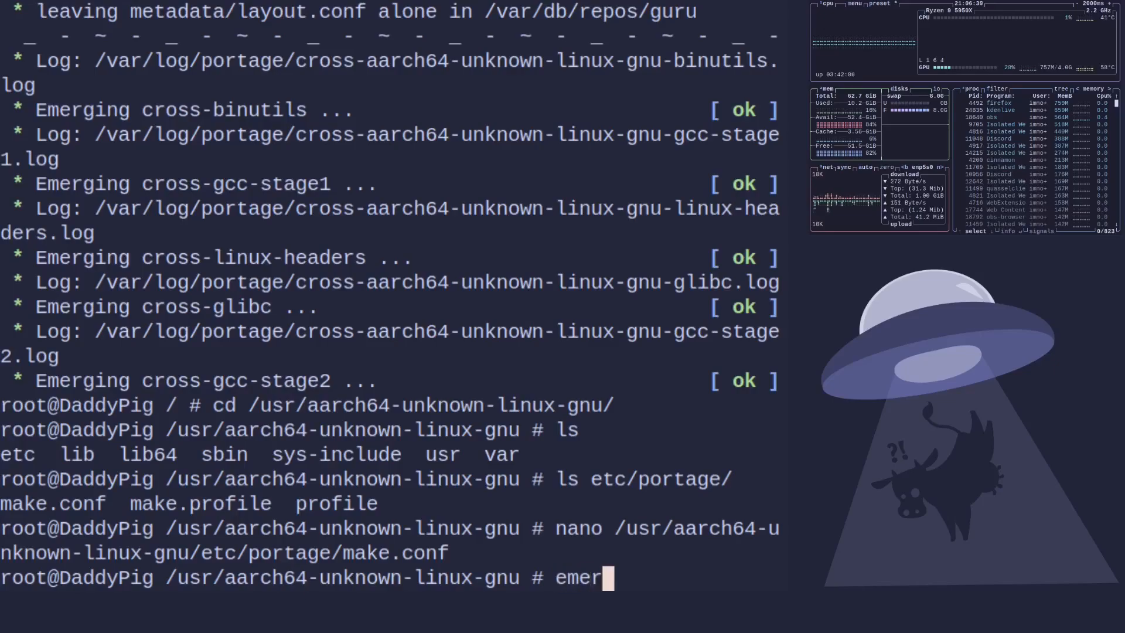
{"action": "type", "text": "g"}
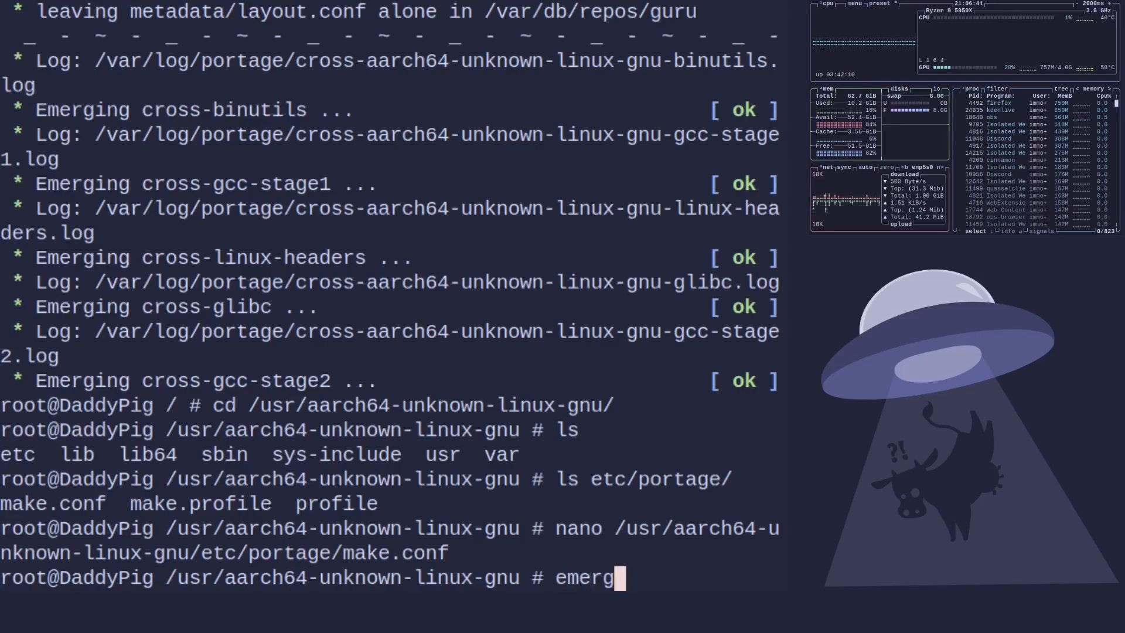
{"action": "type", "text": "e"}
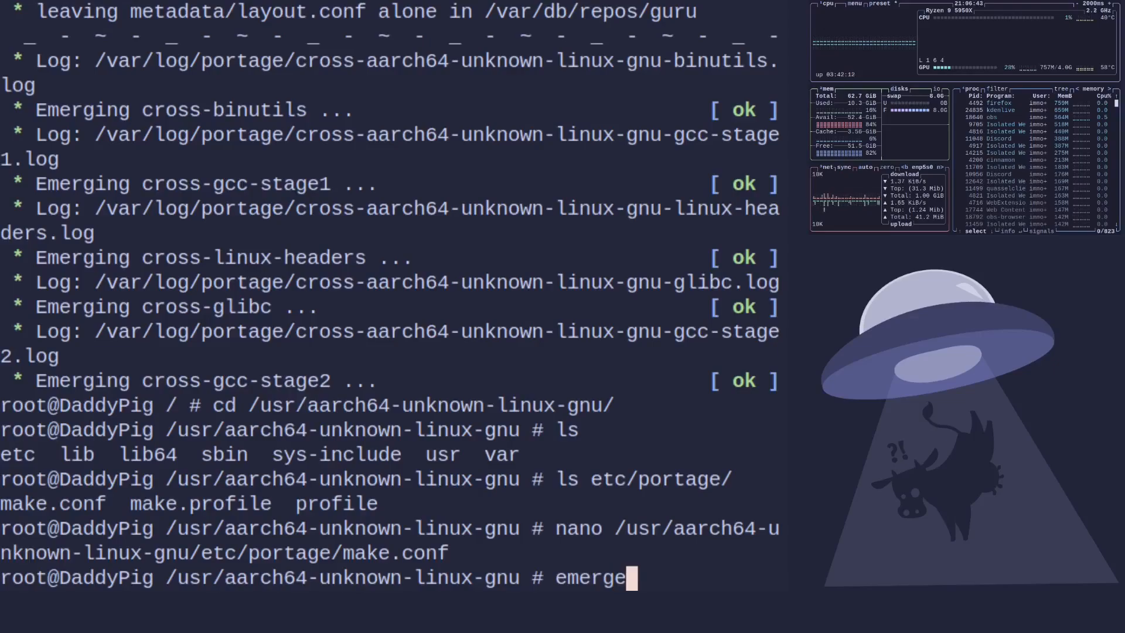
{"action": "type", "text": "-"}
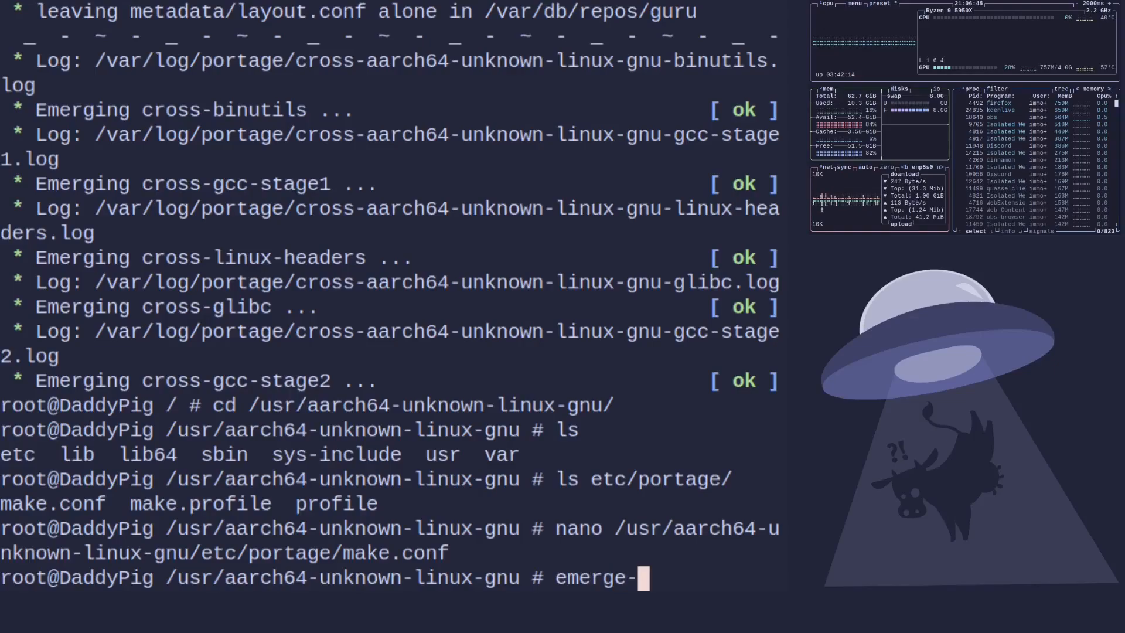
{"action": "key", "text": "Tab"}
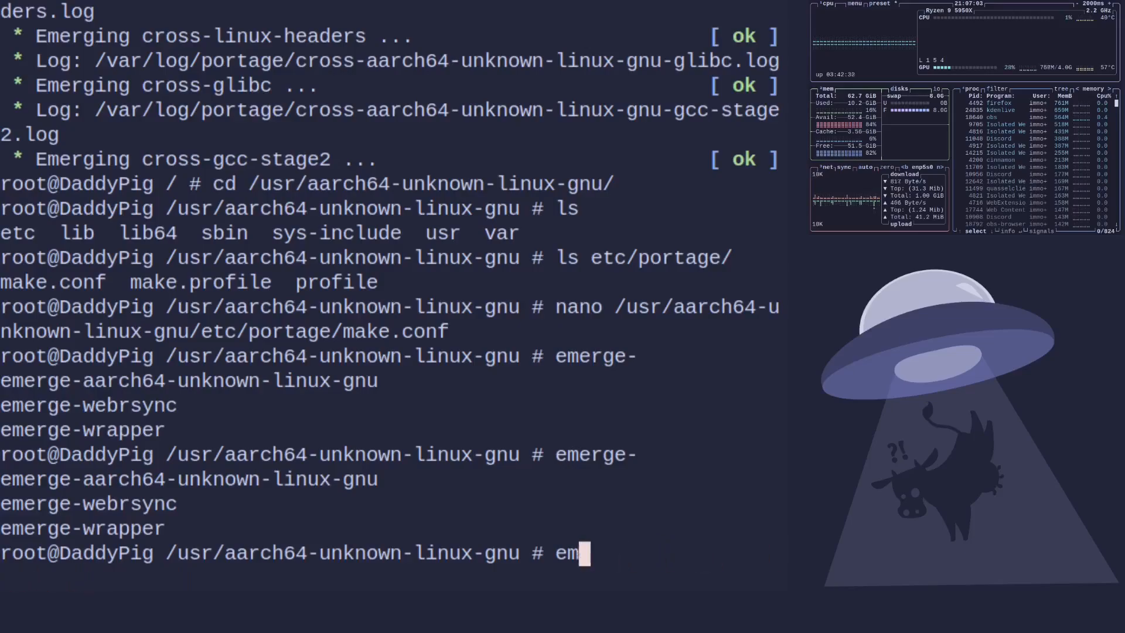
{"action": "key", "text": "BackSpace"}
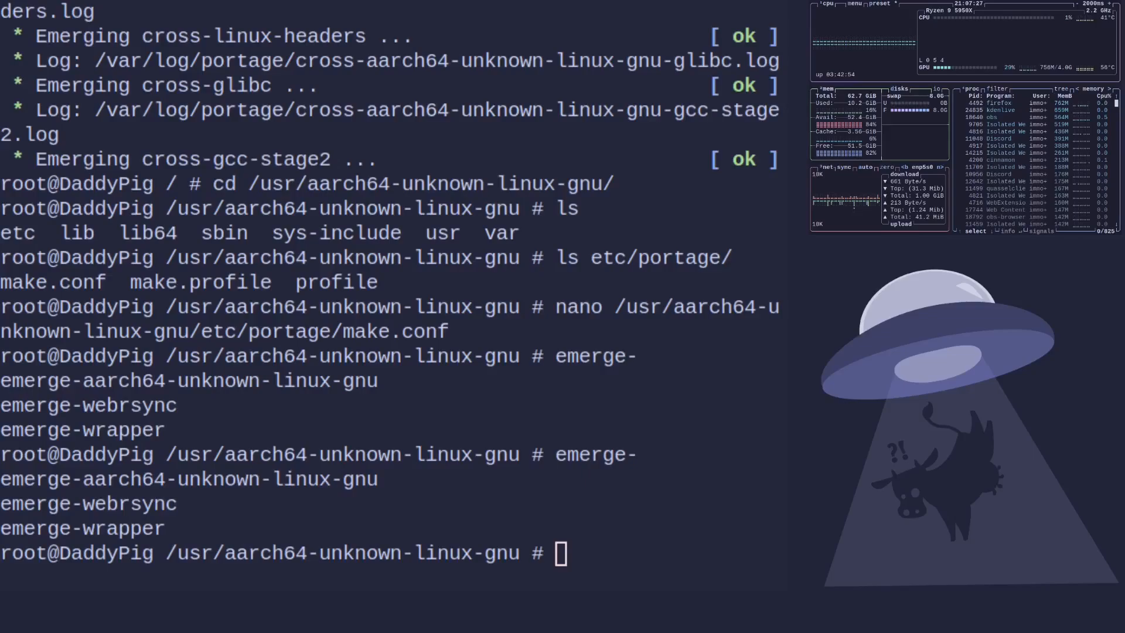
{"action": "type", "text": "PO"}
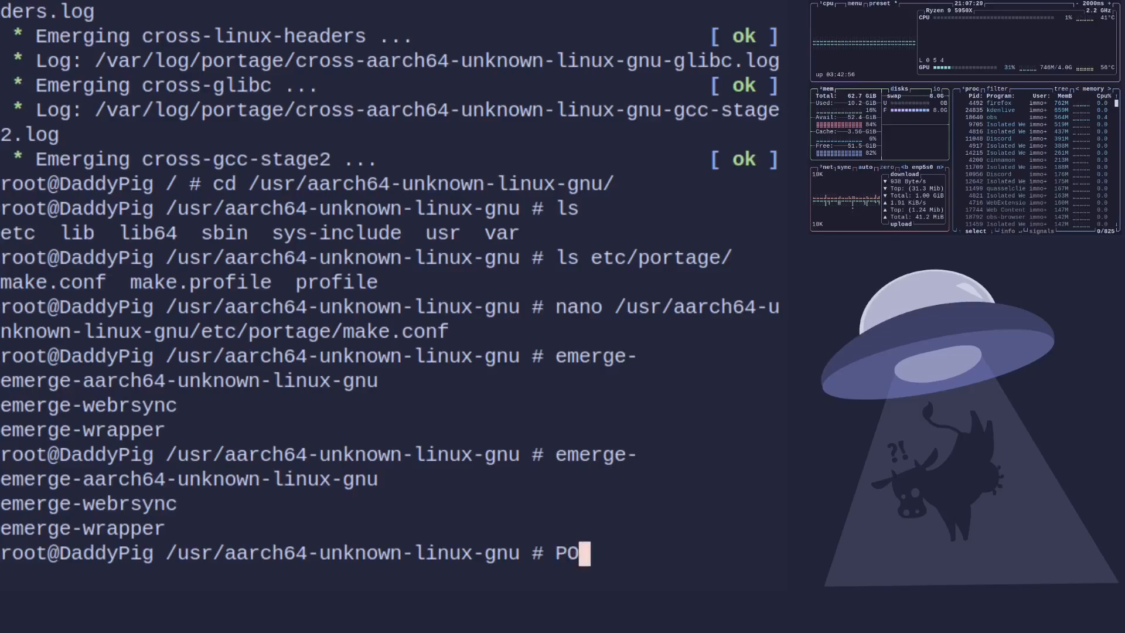
- Enter 'PORTAGE_CONFIGROOT=/usr/aarch64-unknown-linux-gnu eselect profile list' at the prompt
{"action": "type", "text": "RTAGE"}
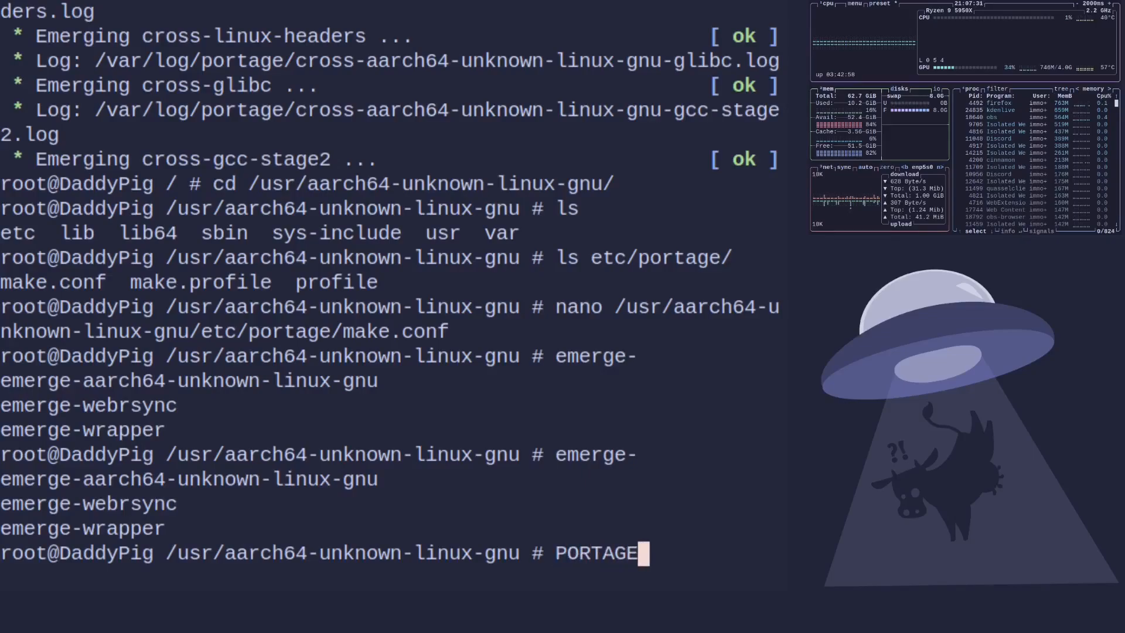
{"action": "type", "text": "_CON"}
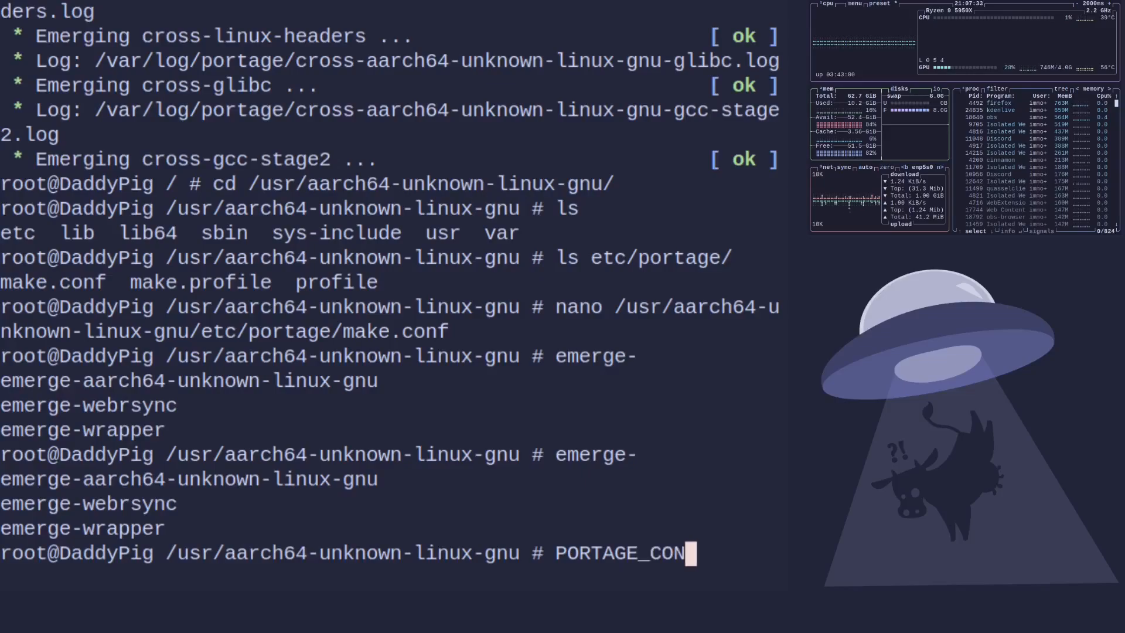
{"action": "type", "text": "FIG"}
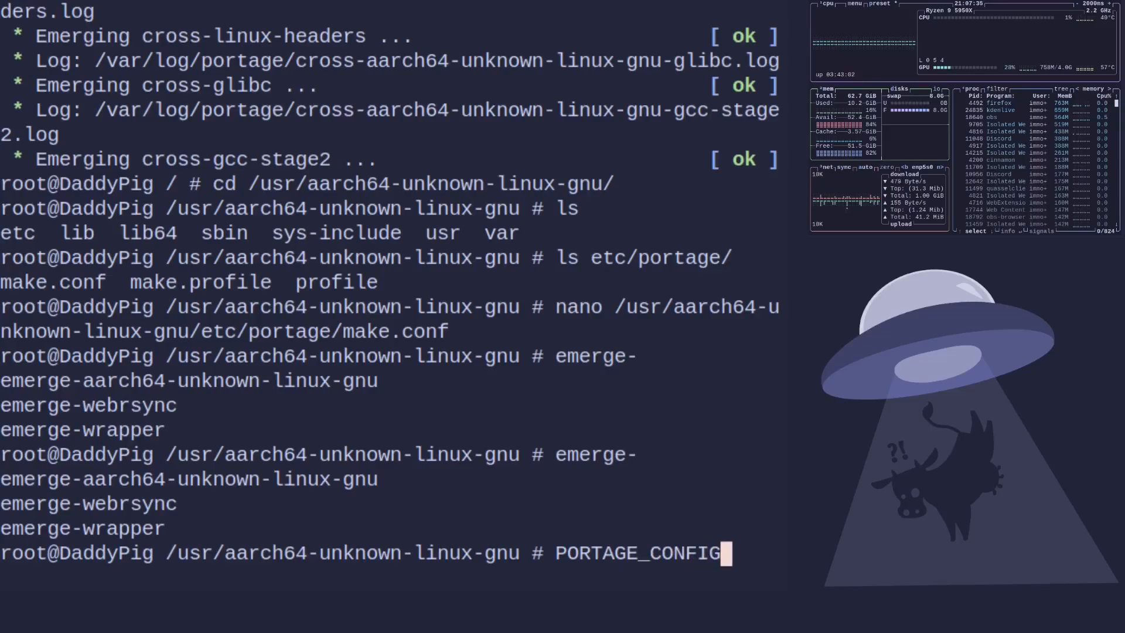
{"action": "type", "text": "ROO"}
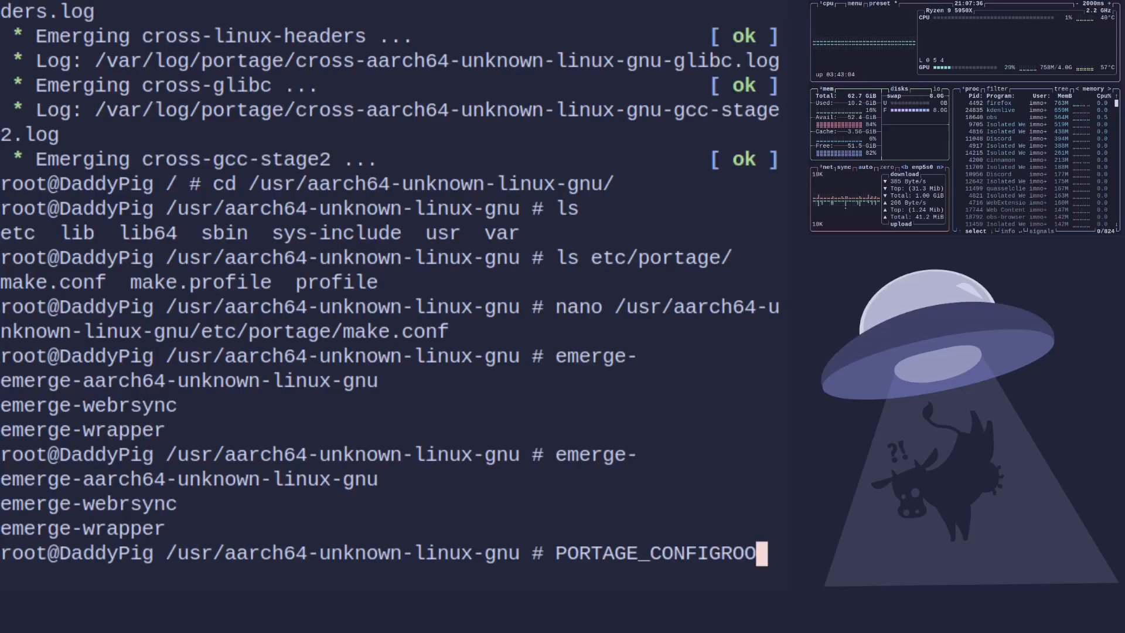
{"action": "type", "text": "="}
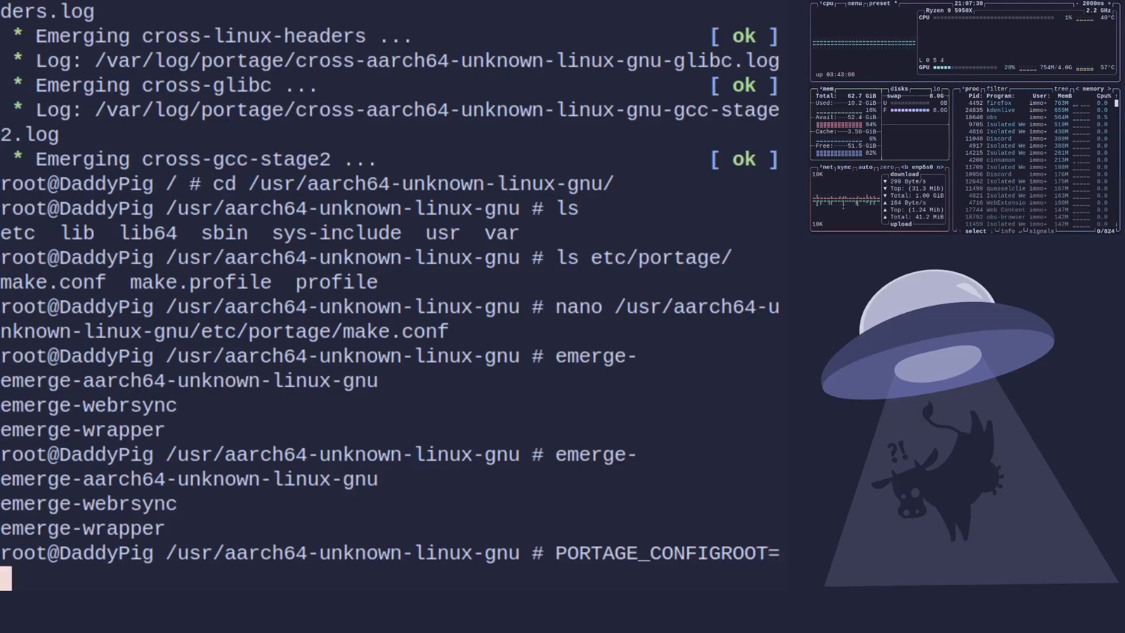
{"action": "type", "text": "/usr"}
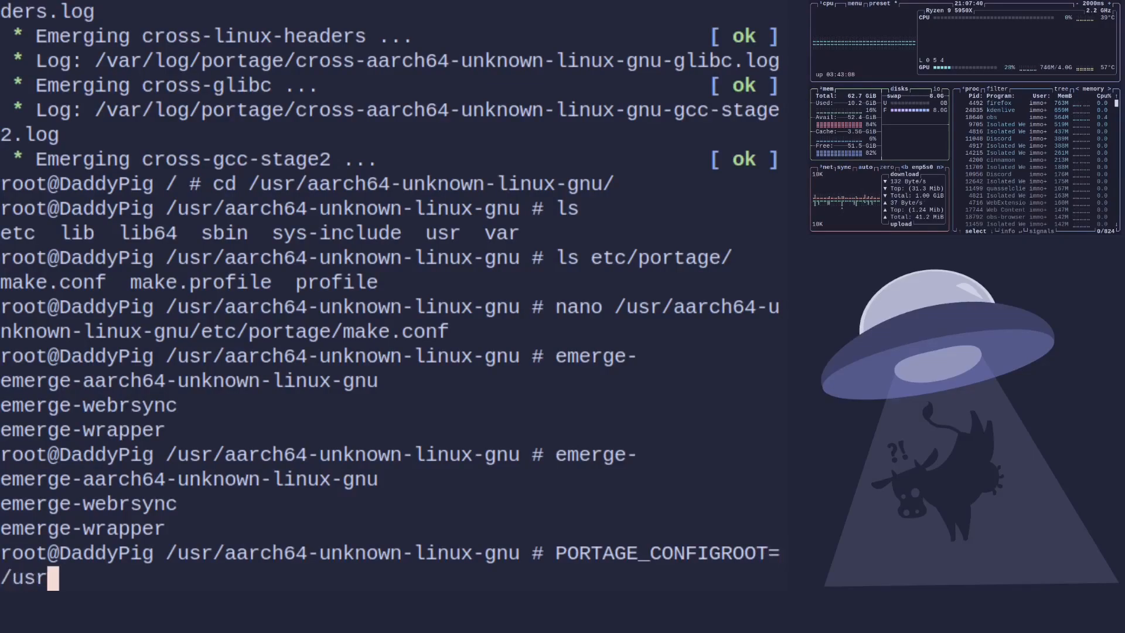
{"action": "type", "text": "aarch64"}
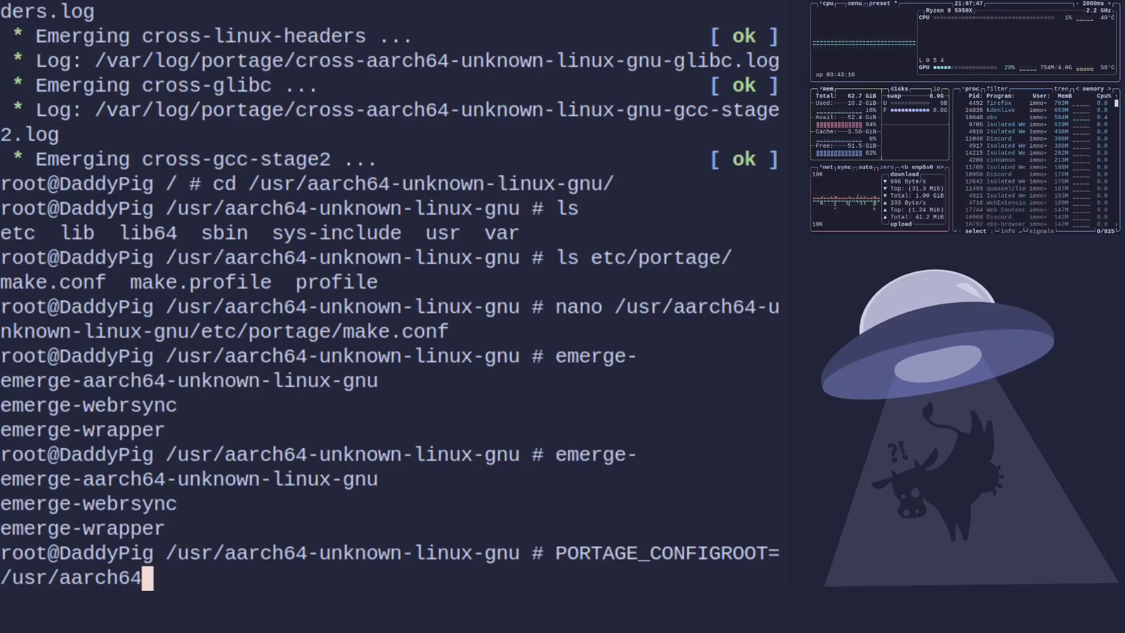
{"action": "type", "text": "-unknow"}
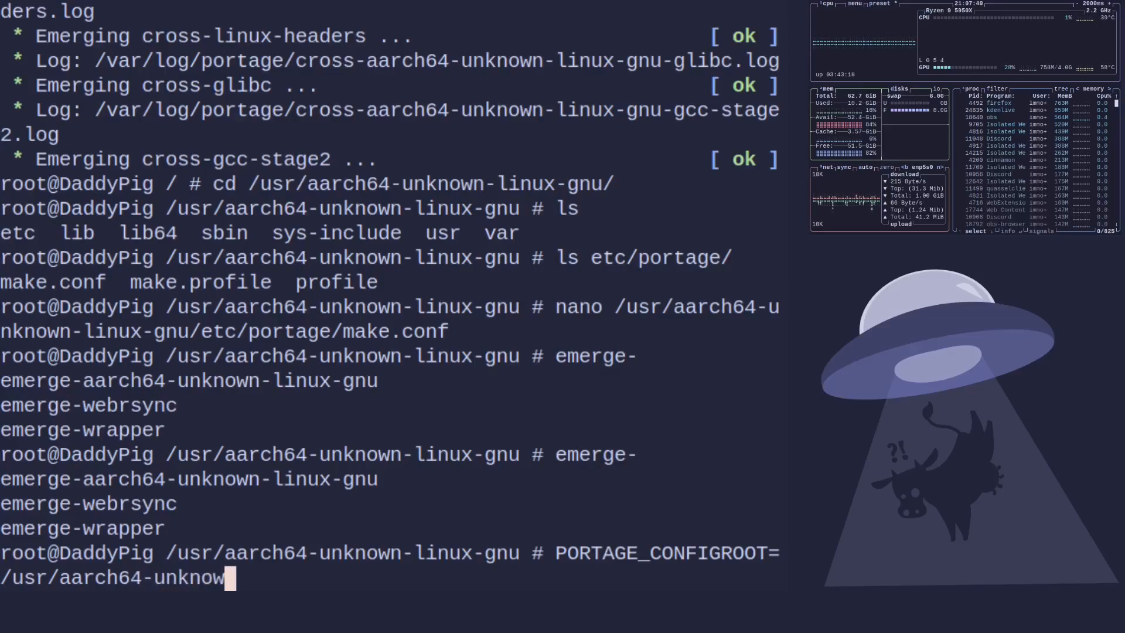
{"action": "type", "text": "n-linux-gn"}
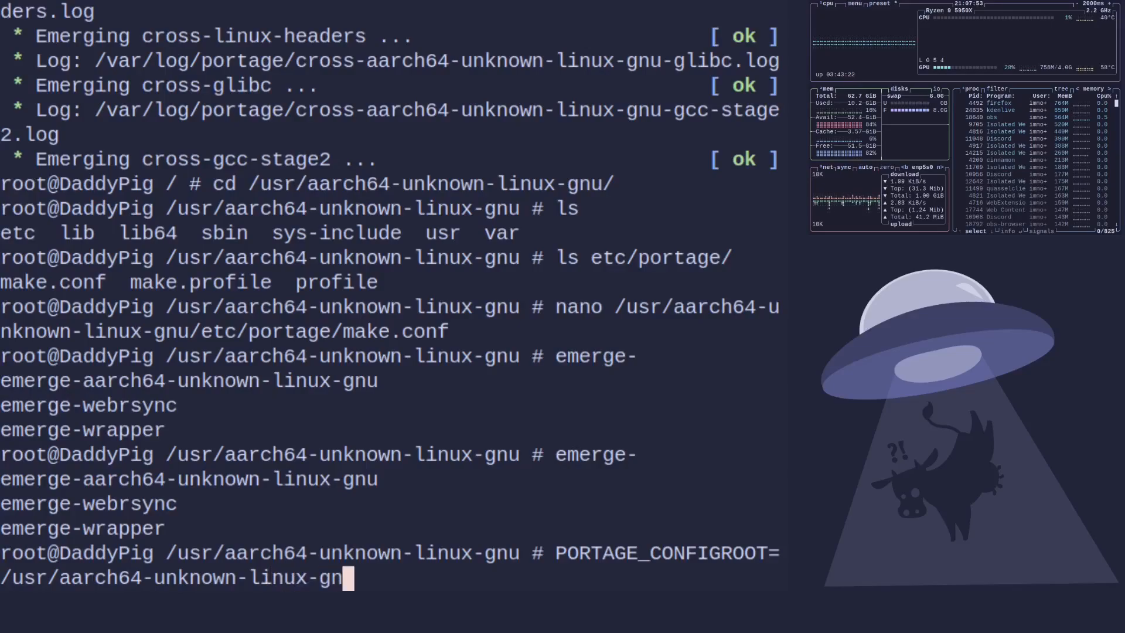
{"action": "type", "text": "u"}
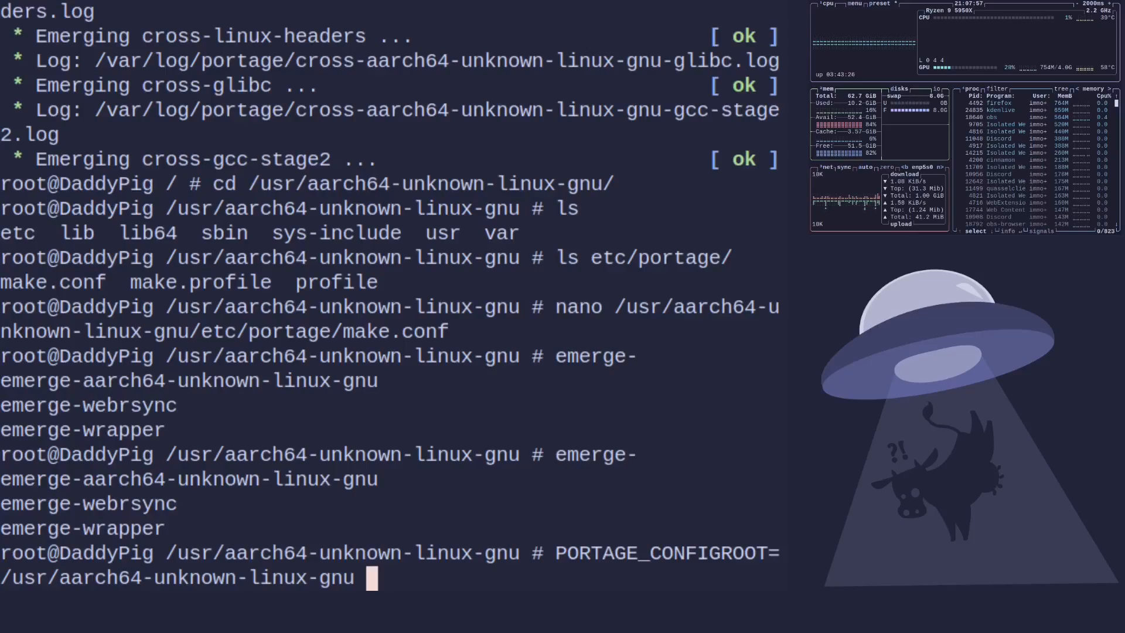
{"action": "type", "text": "eselect"}
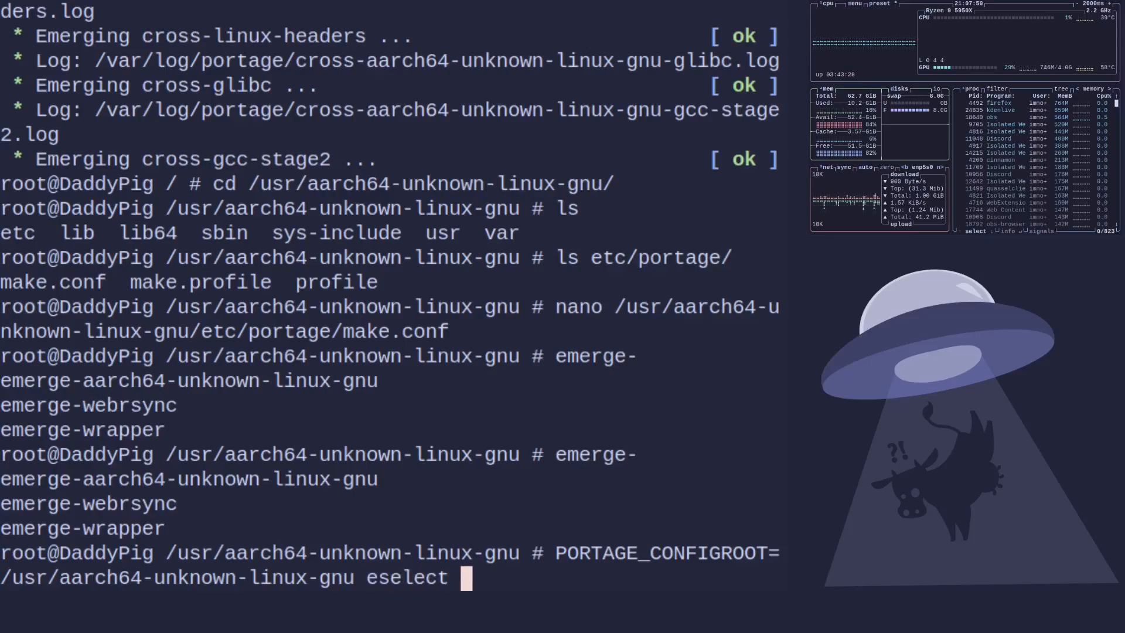
{"action": "type", "text": "profile lis"}
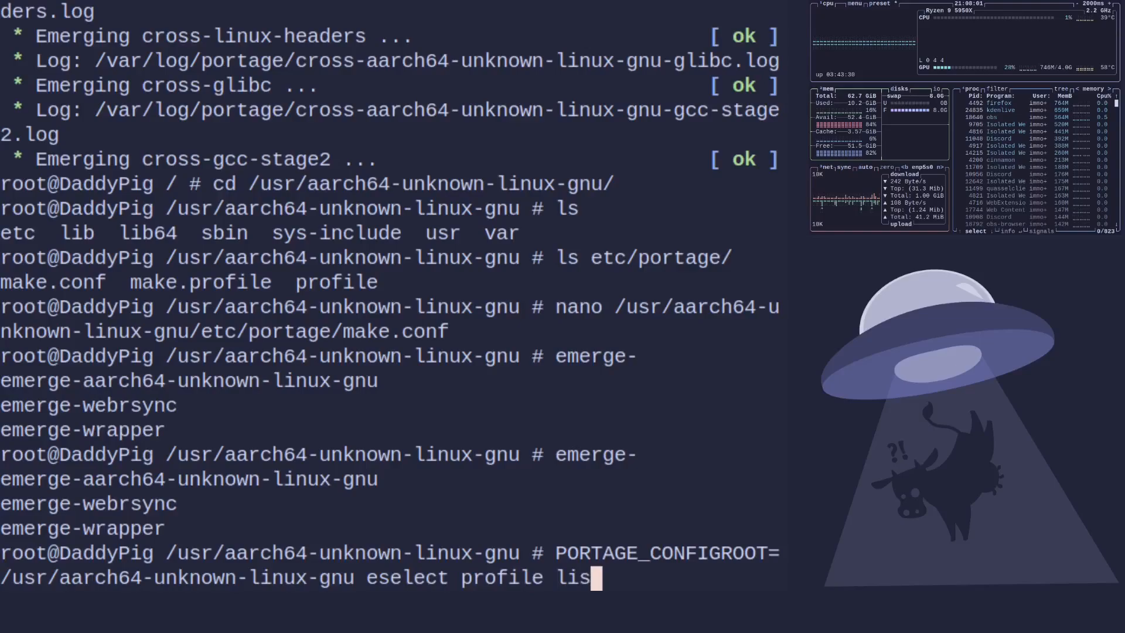
- List the aarch64 root's 50 arm64 profiles and begin an eselect profile set
{"action": "key", "text": "Return"}
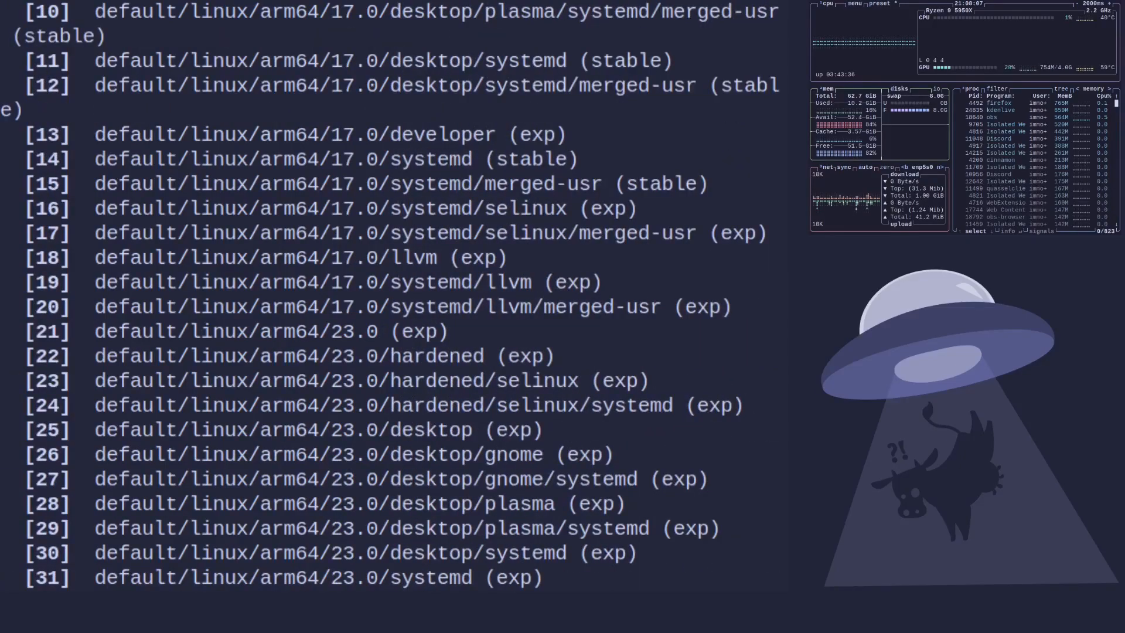
{"action": "scroll", "scroll_direction": "down", "scroll_amount": 3}
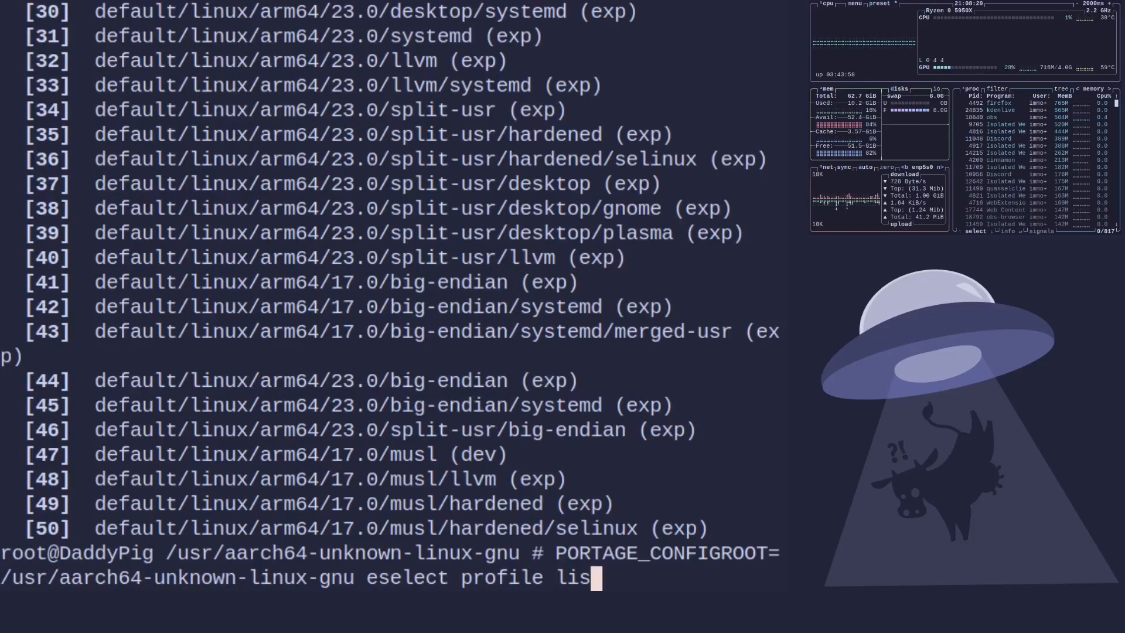
{"action": "type", "text": "se"}
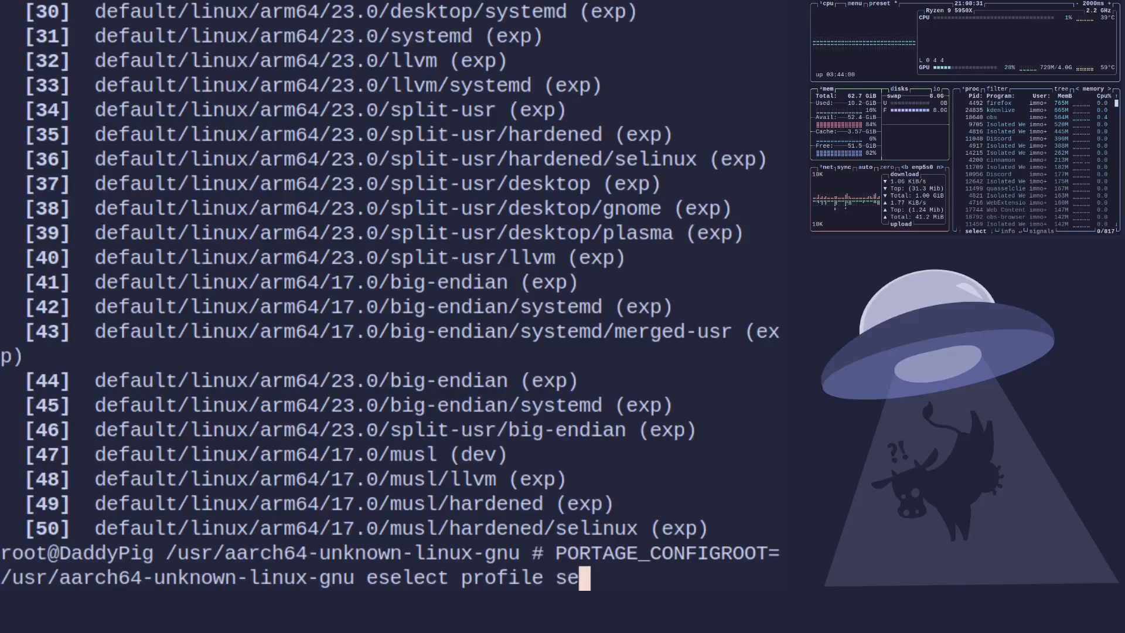
{"action": "type", "text": "t"}
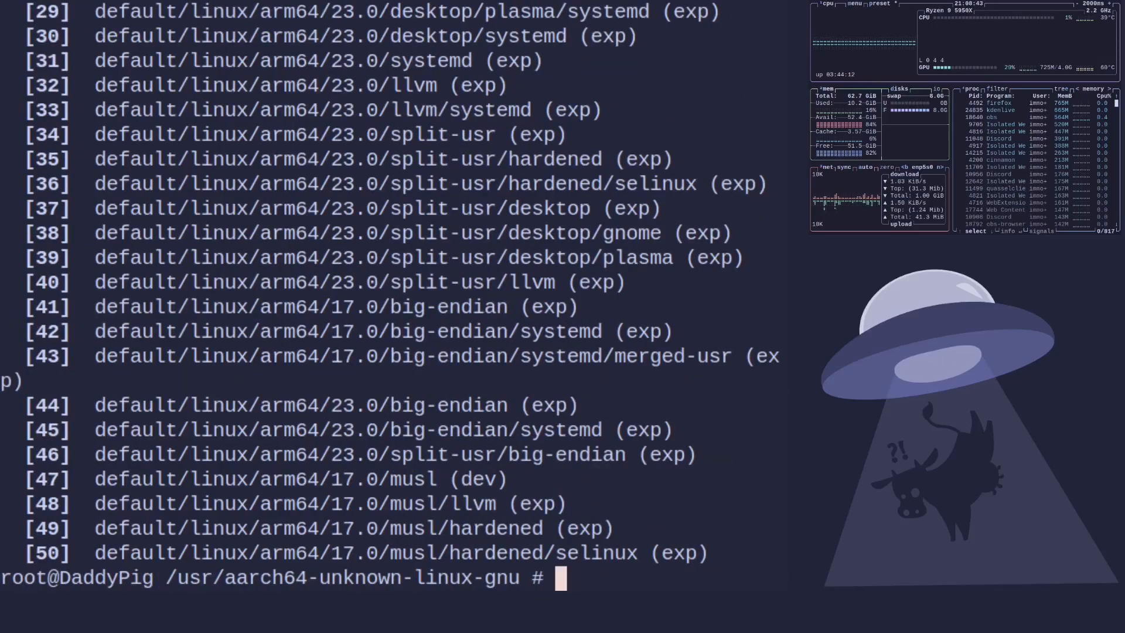
- Cross-emerge app-editors/nano 7.2-r1 into the aarch64 root, answering Yes
{"action": "type", "text": "emerge-aarch64-unknown-linux-gnu"}
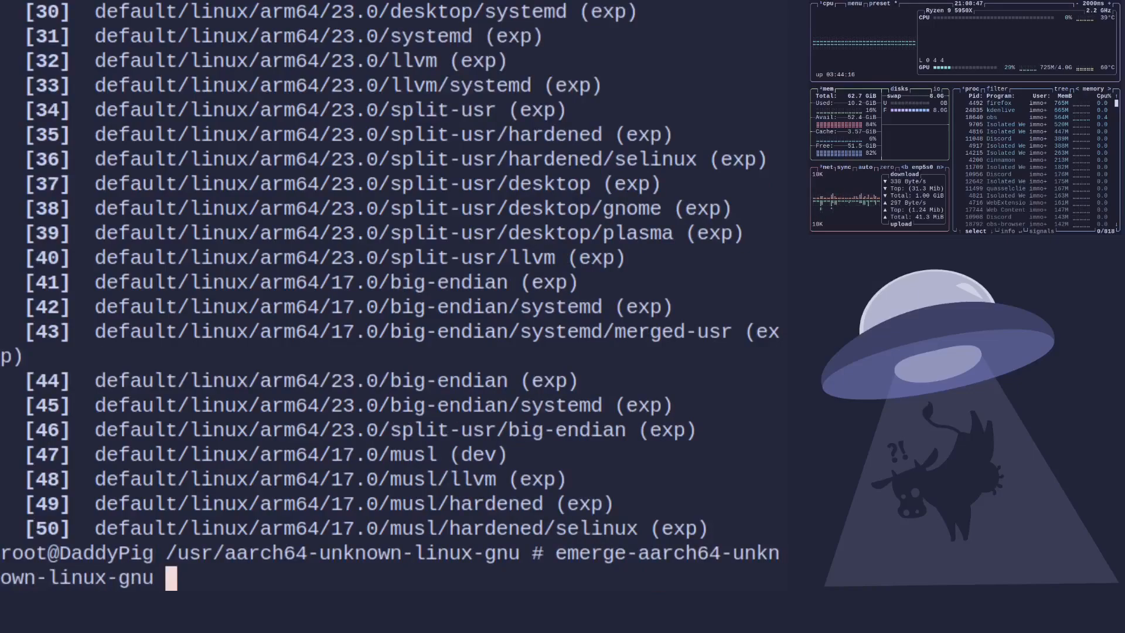
{"action": "type", "text": "-va"}
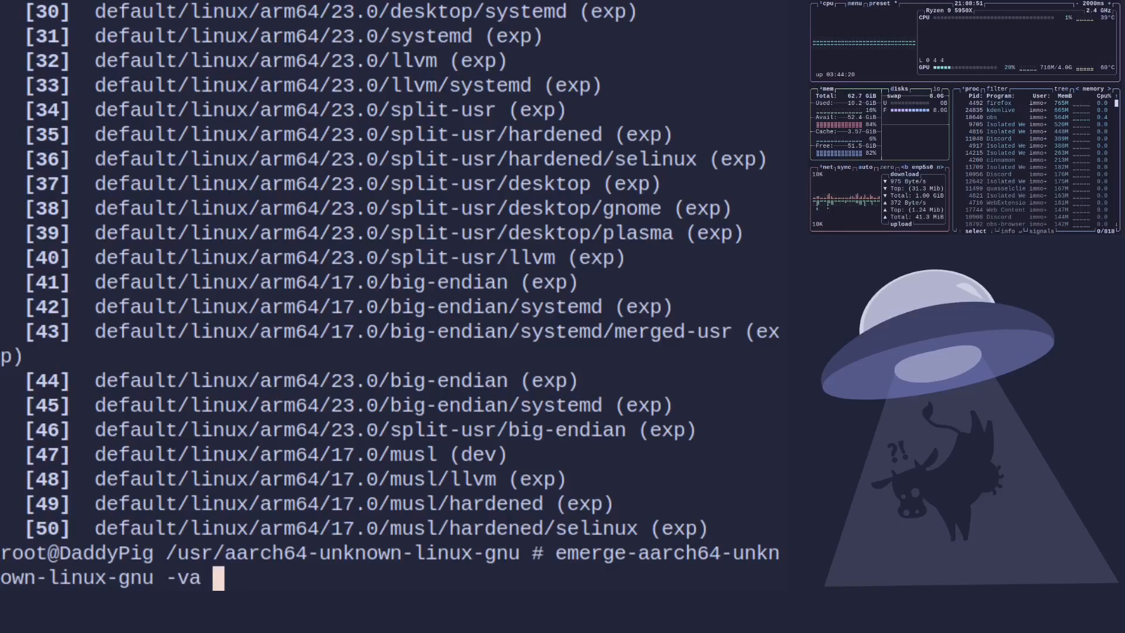
{"action": "type", "text": "app"}
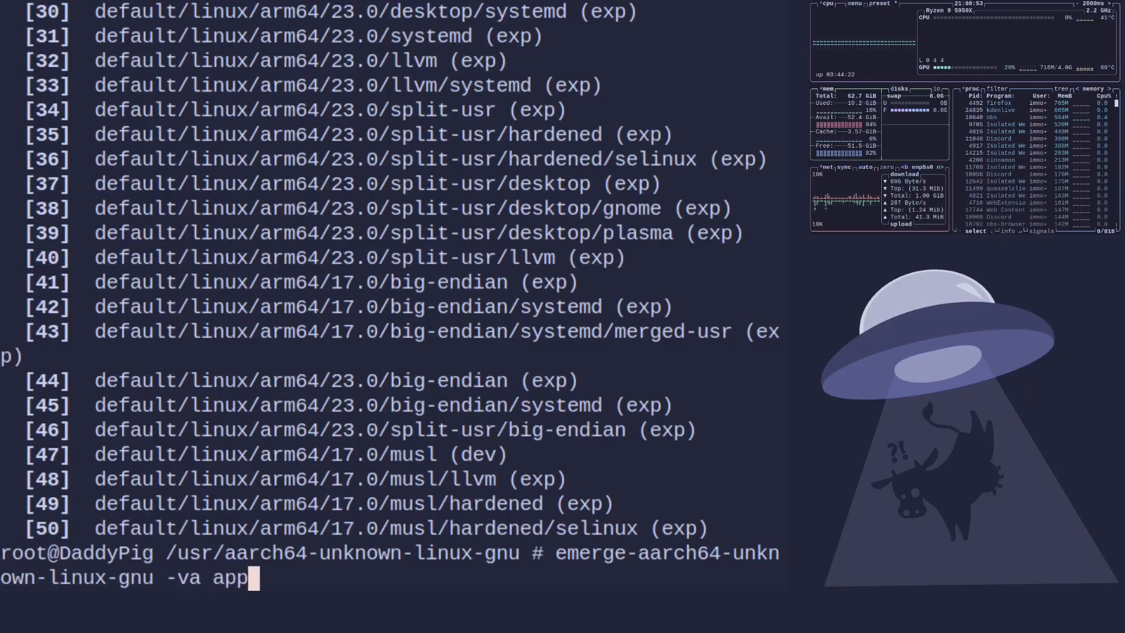
{"action": "type", "text": "-ediot"}
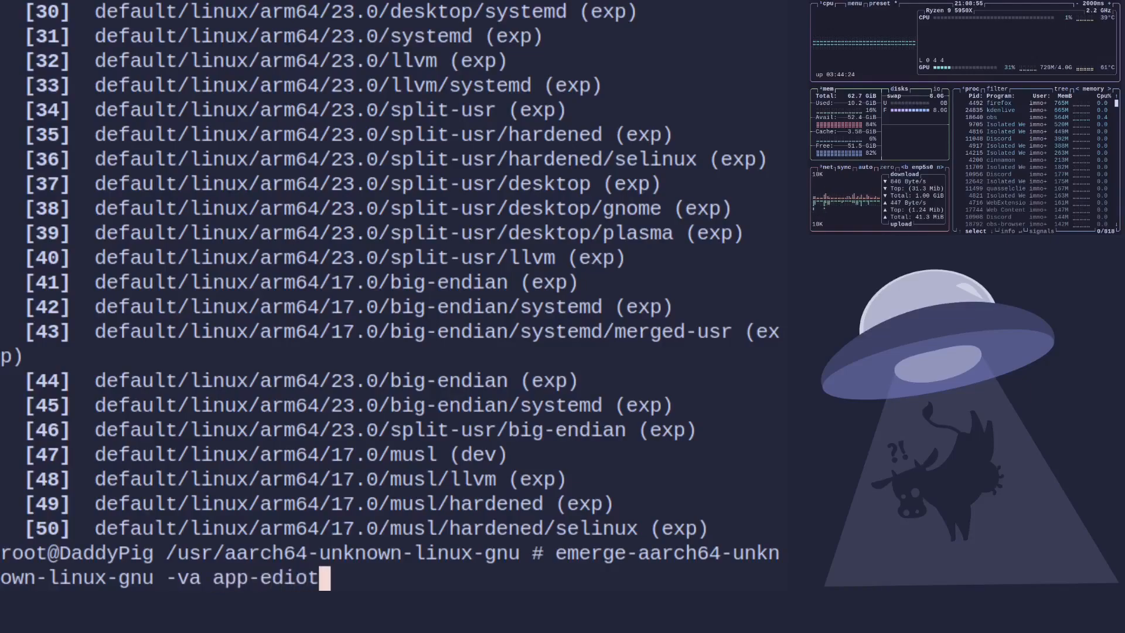
{"action": "type", "text": "r/"}
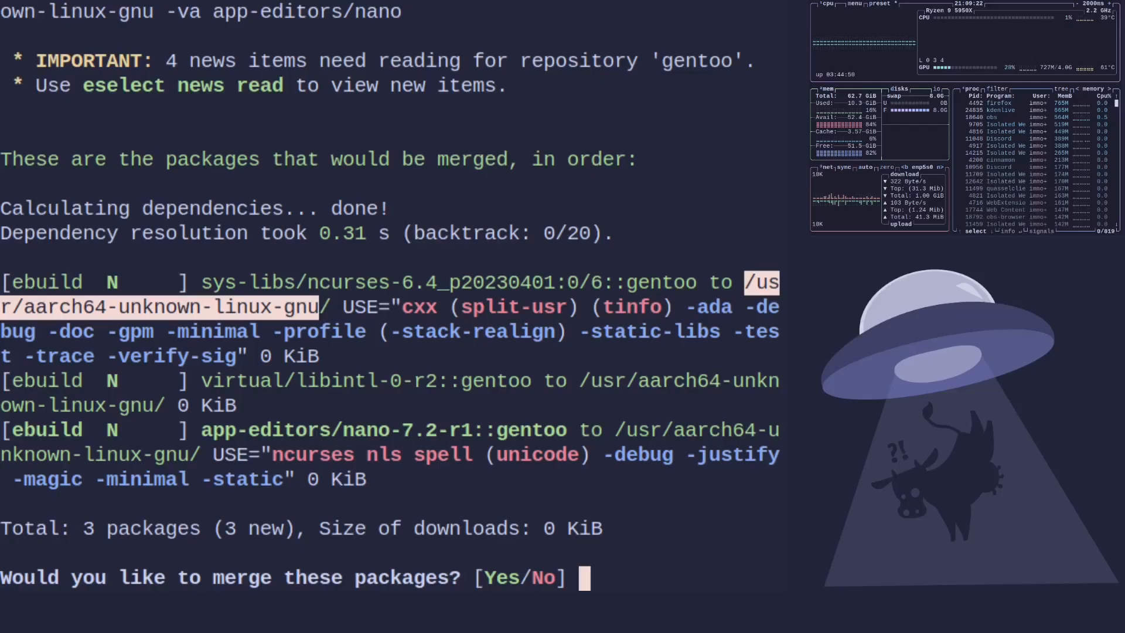
{"action": "type", "text": "Yes"}
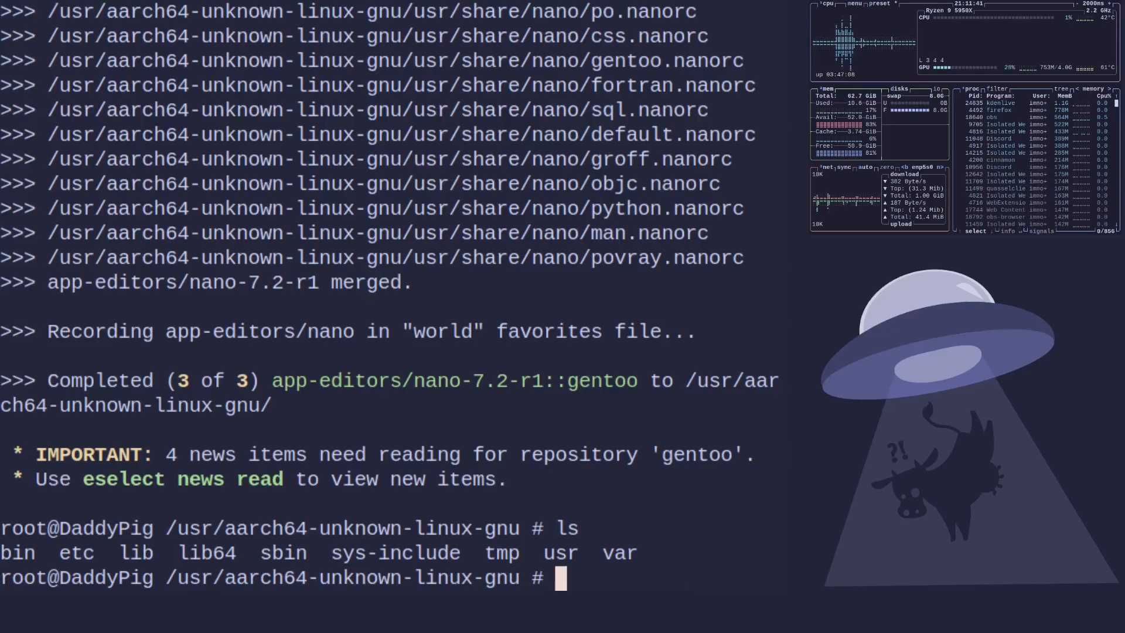
- List /usr/aarch64-unknown-linux-gnu/var/cache/binpkgs/app-editors/nano/ showing nano-7.2-r1-1.gpkg.tar
{"action": "type", "text": "/"}
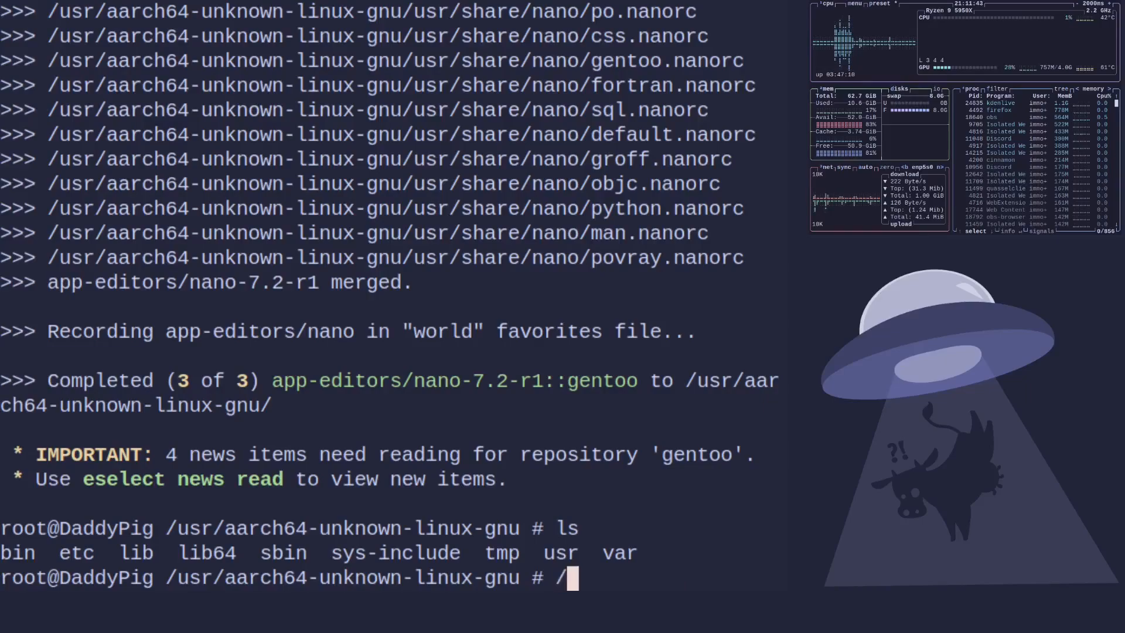
{"action": "type", "text": "usr/aarch64-unknown-linux-gnu/"}
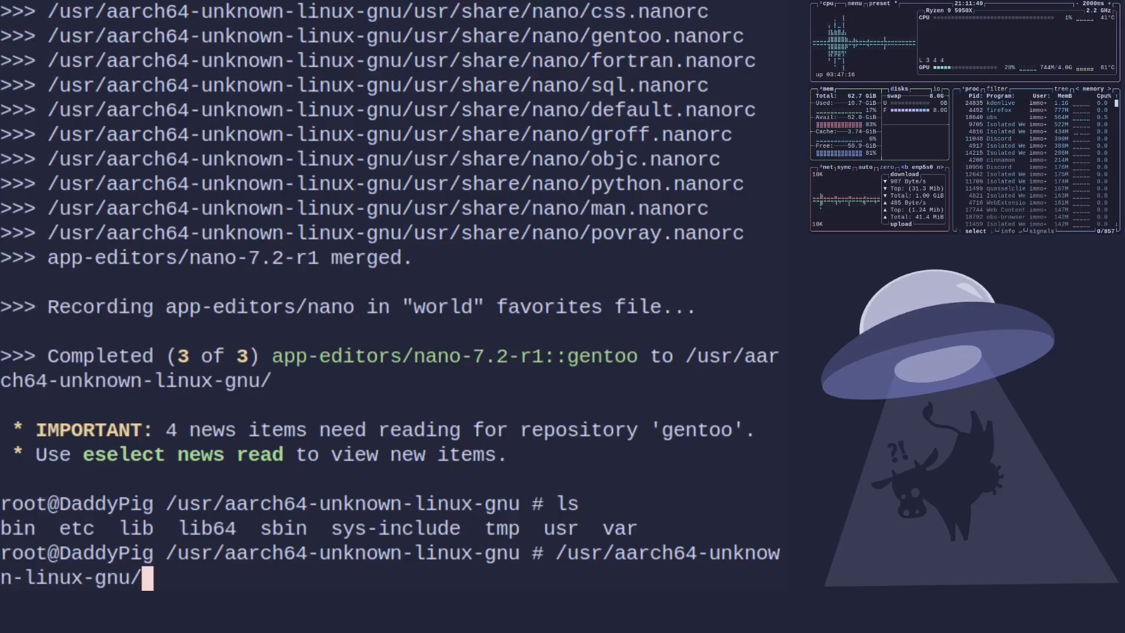
{"action": "type", "text": "var/"}
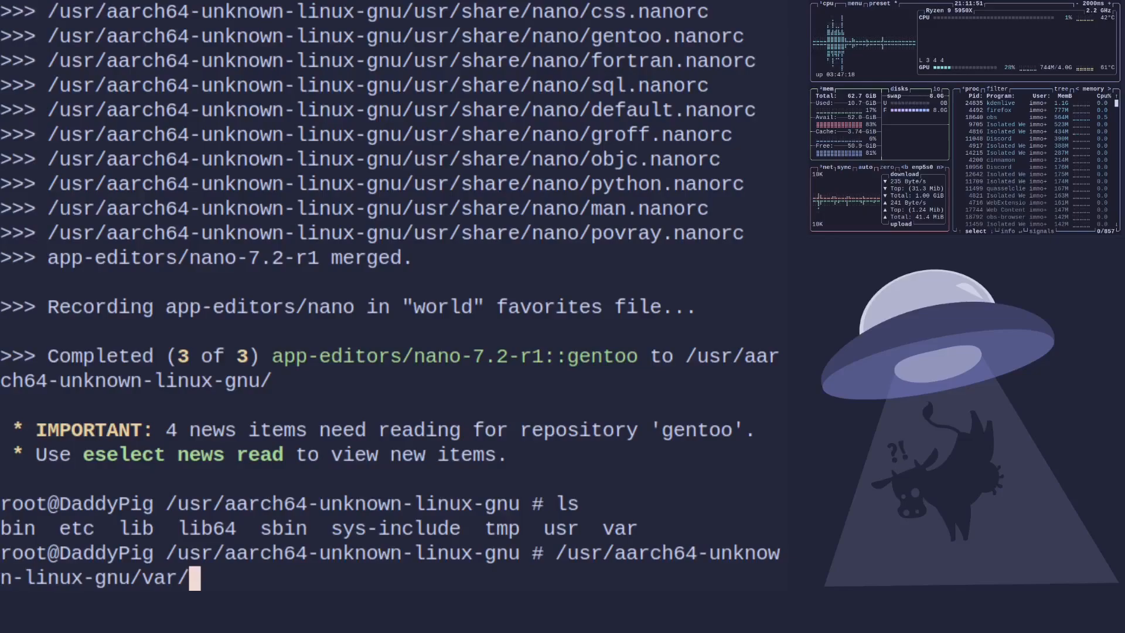
{"action": "type", "text": "cache/binpkgs/"}
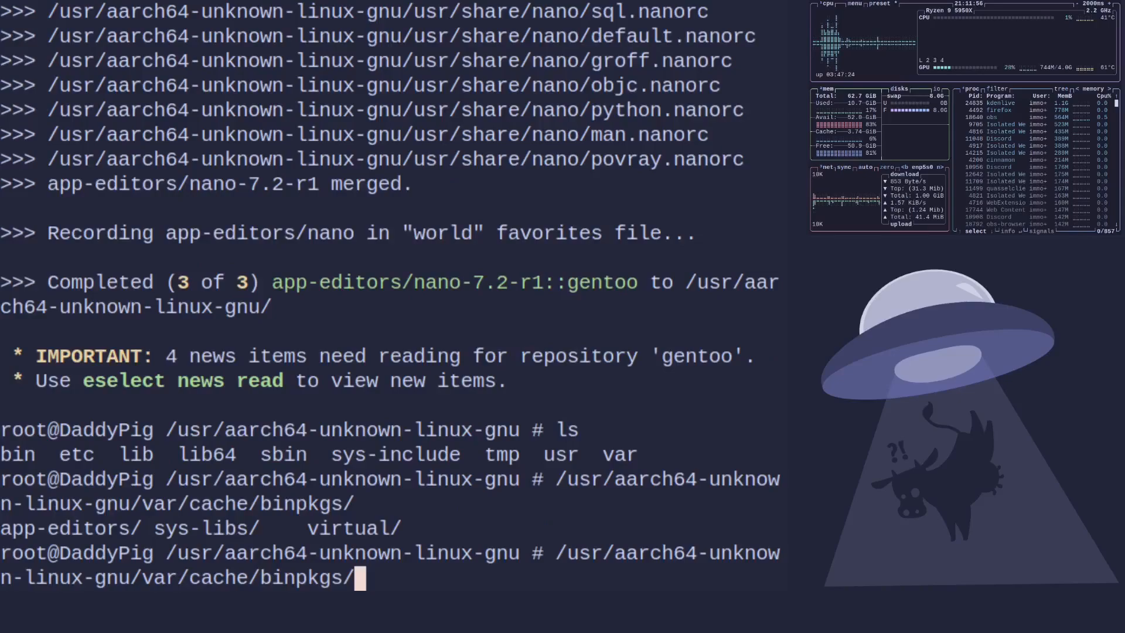
{"action": "type", "text": "app-editors/nano/"}
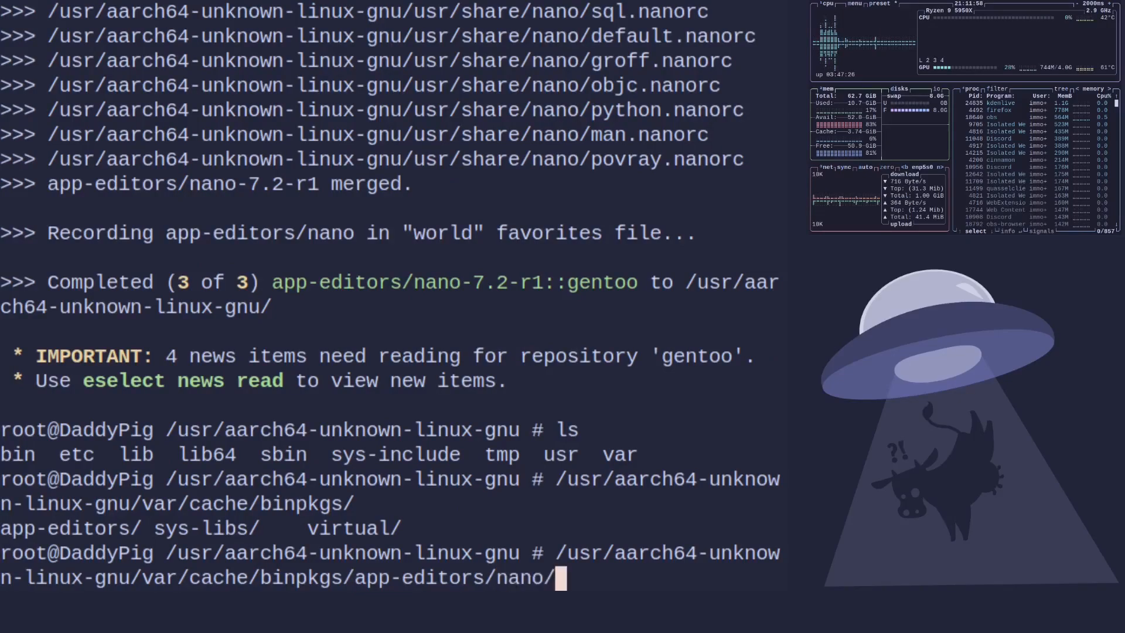
{"action": "key", "text": "Enter"}
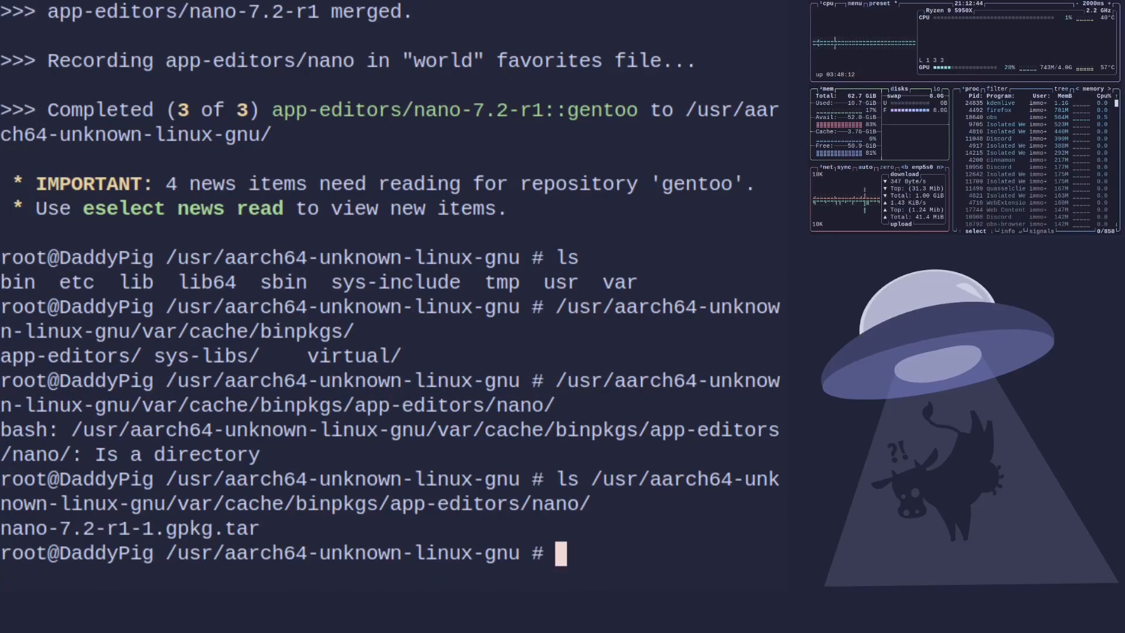
{"action": "type", "text": "emerge"}
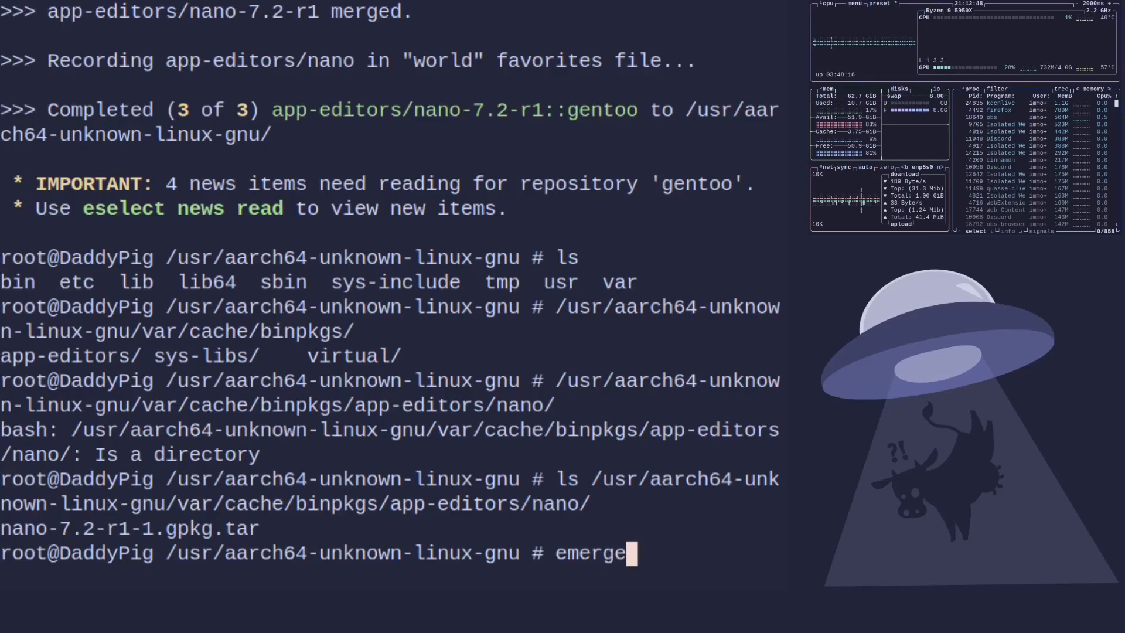
{"action": "type", "text": "-aarch64-unknown-linux-gnu"}
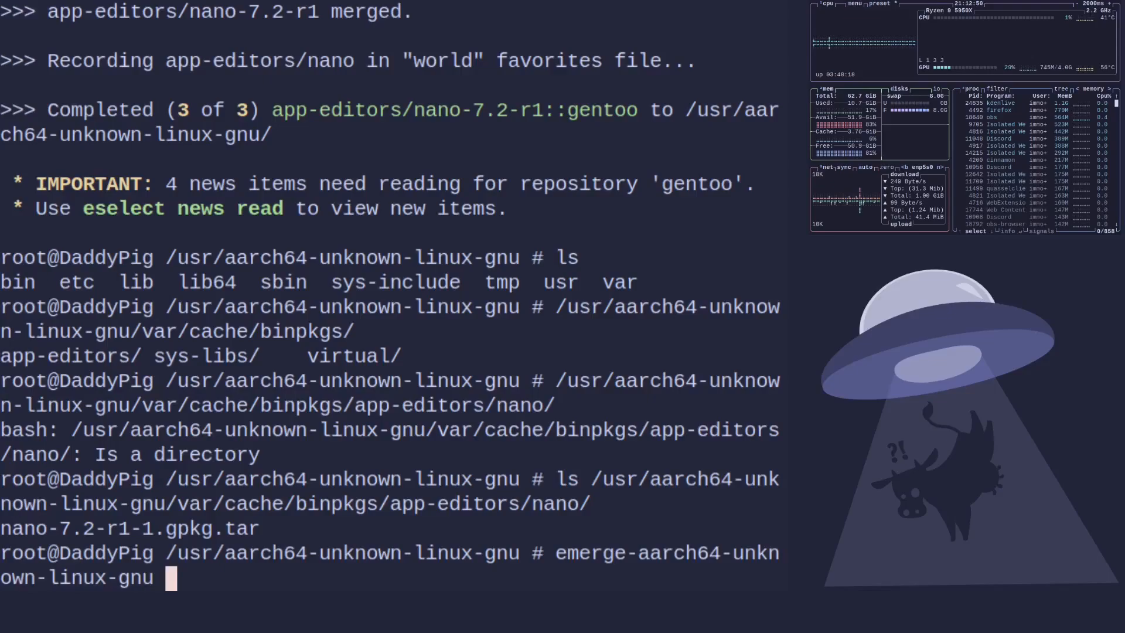
{"action": "type", "text": "-va"}
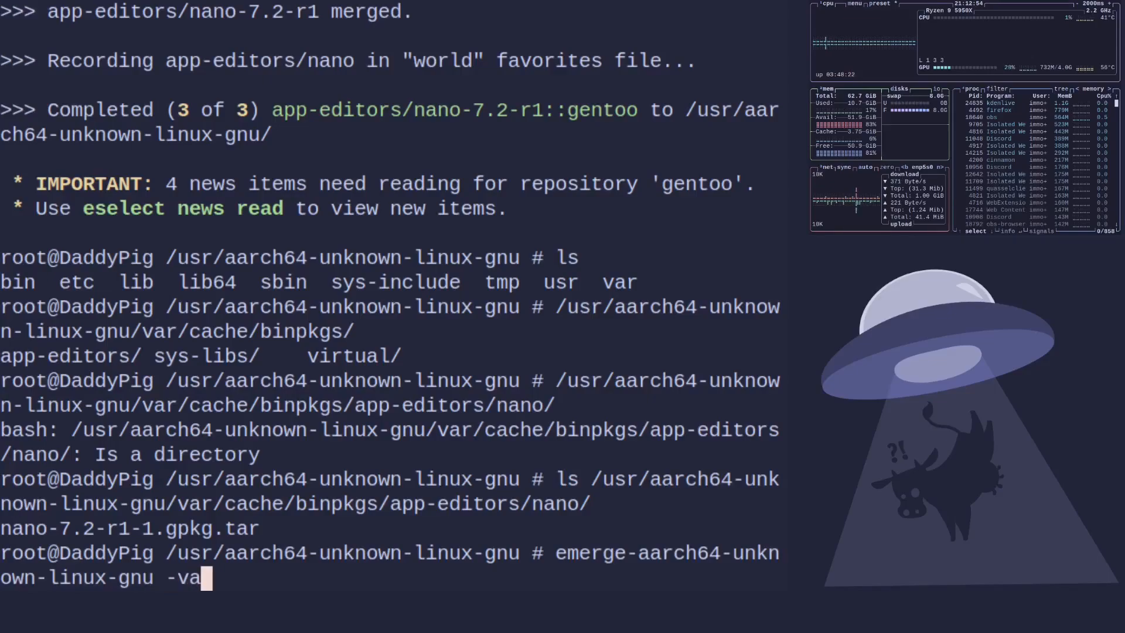
{"action": "type", "text": "1"}
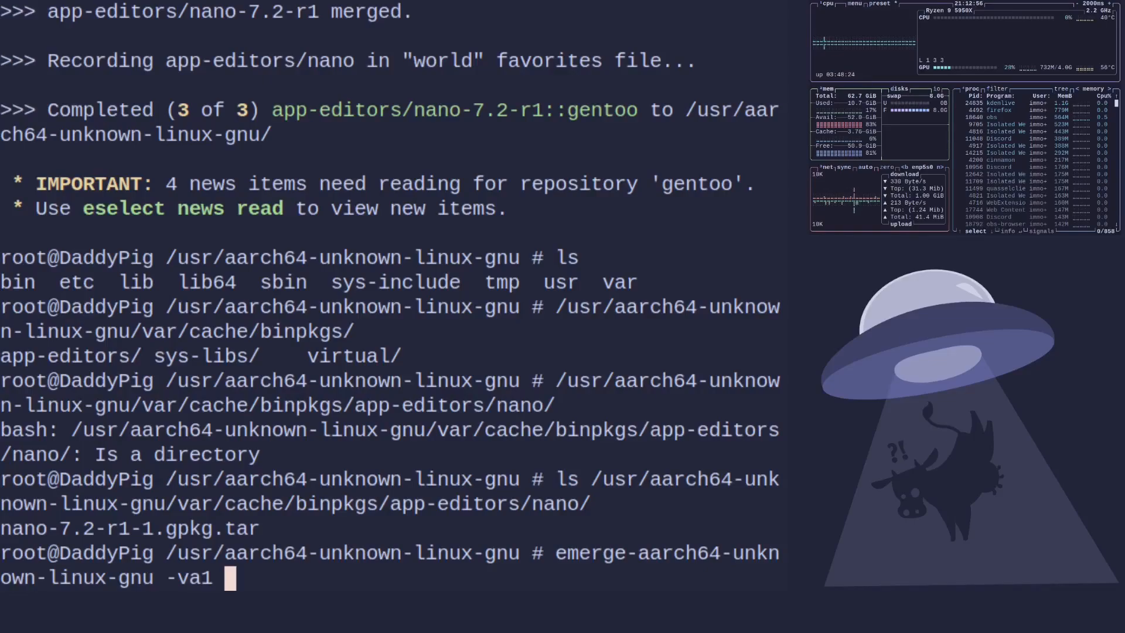
{"action": "type", "text": "@system"}
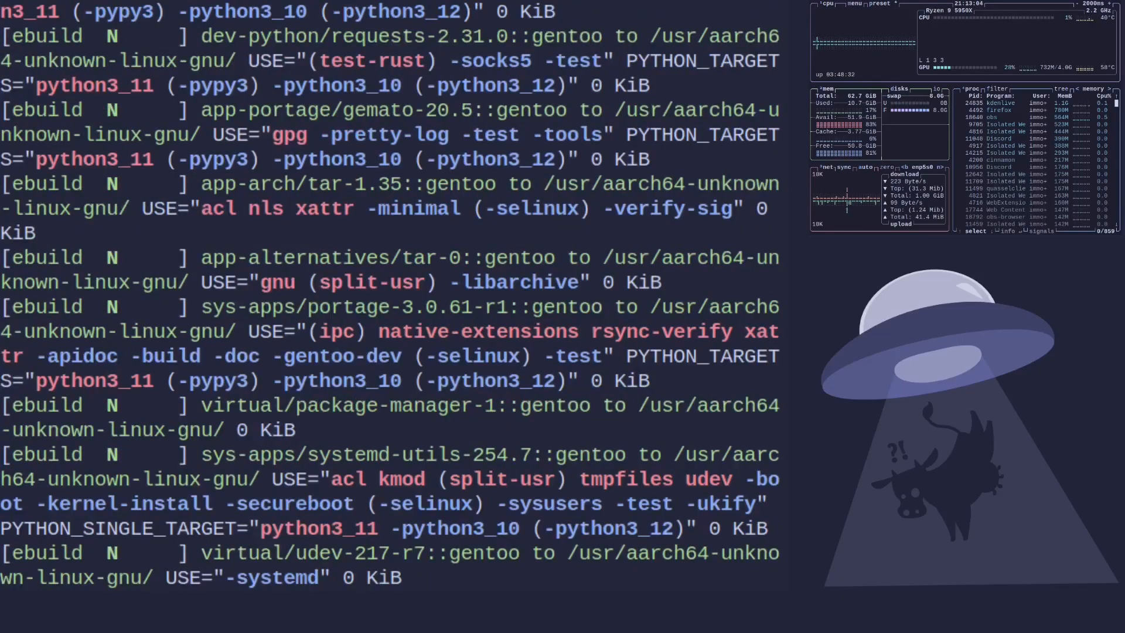
- Scroll to the plan's Total line: 162 new packages, 23645 KiB, awaiting Yes/No confirmation
{"action": "scroll", "scroll_direction": "down", "scroll_amount": 3}
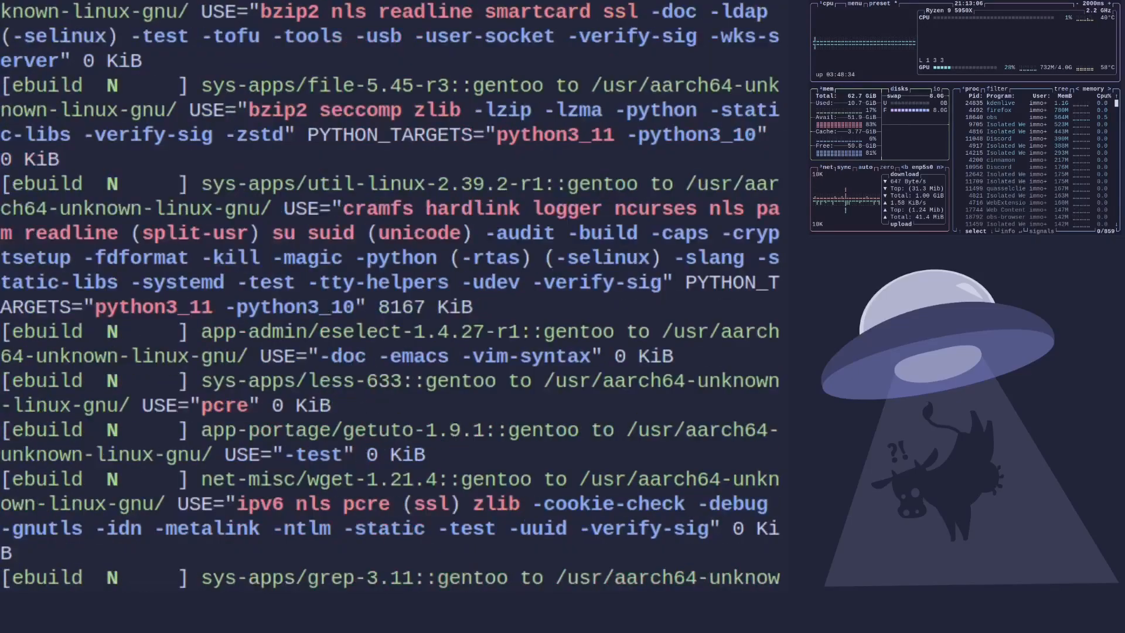
{"action": "scroll", "scroll_direction": "down", "scroll_amount": 3}
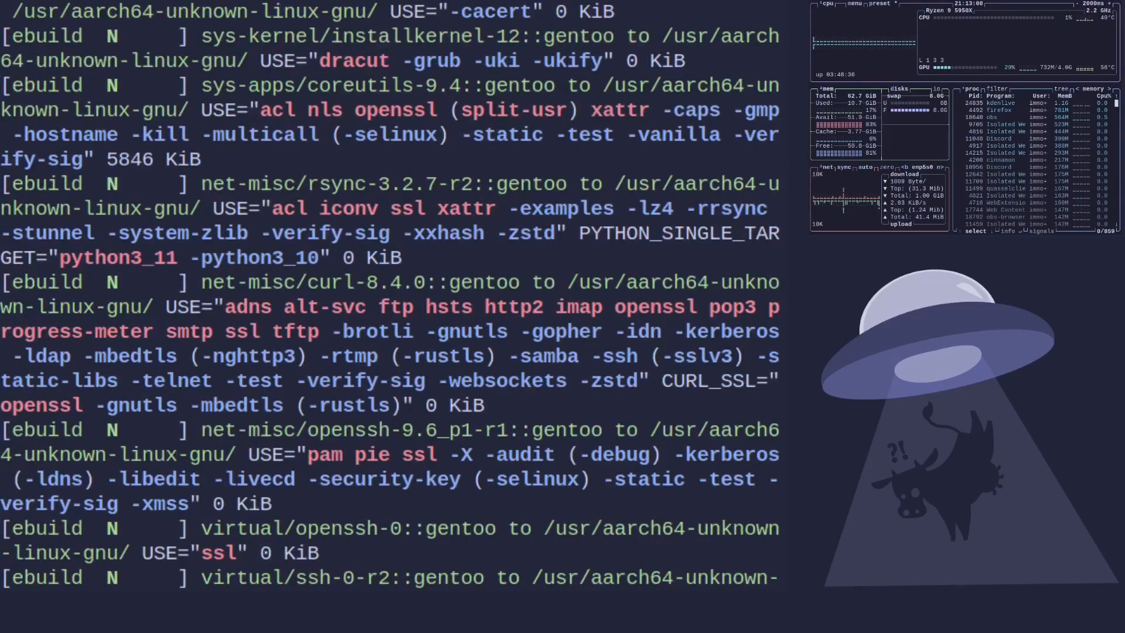
{"action": "scroll", "scroll_direction": "down", "scroll_amount": 3}
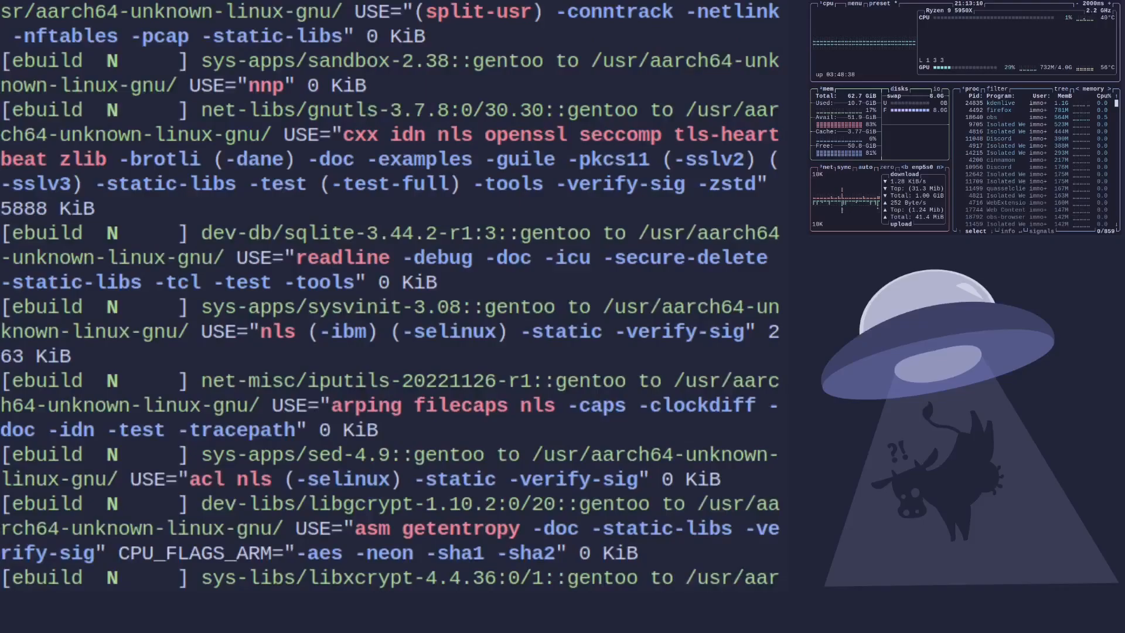
{"action": "scroll", "scroll_direction": "down", "scroll_amount": 3}
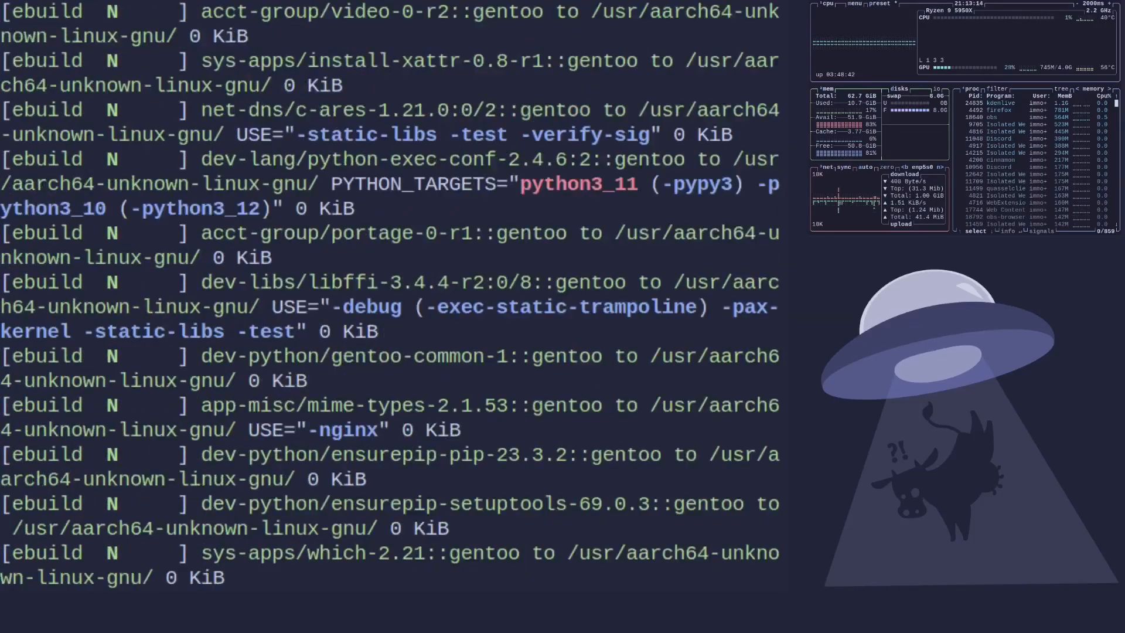
{"action": "scroll", "scroll_direction": "down", "scroll_amount": 3}
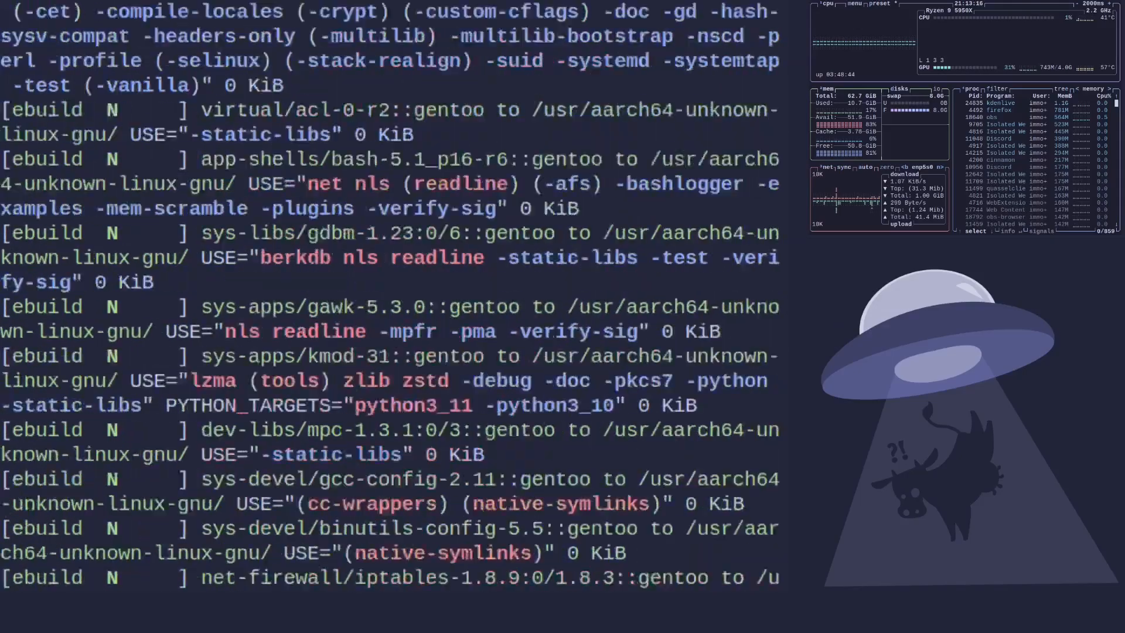
{"action": "scroll", "scroll_direction": "down", "scroll_amount": 3}
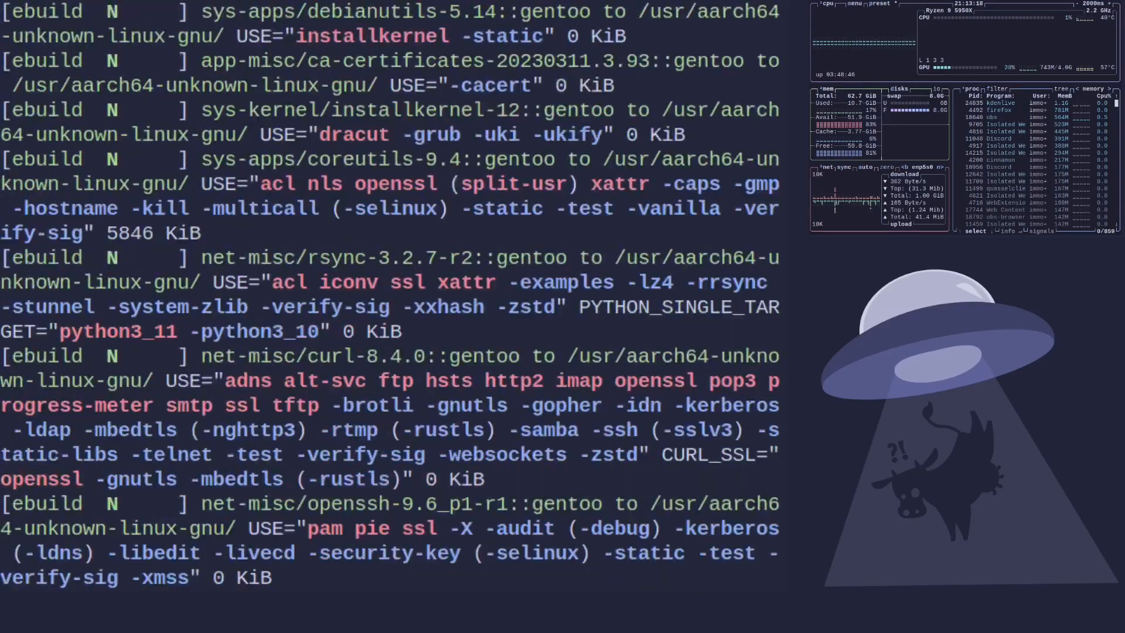
{"action": "scroll", "scroll_direction": "down", "scroll_amount": 3}
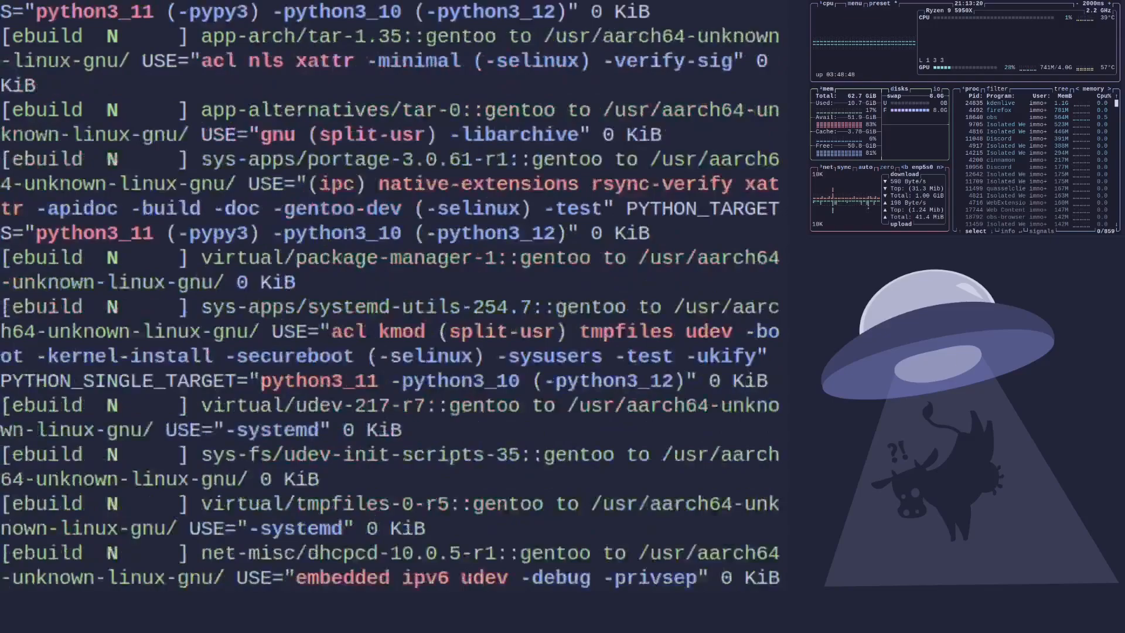
{"action": "scroll", "scroll_direction": "down", "scroll_amount": 3}
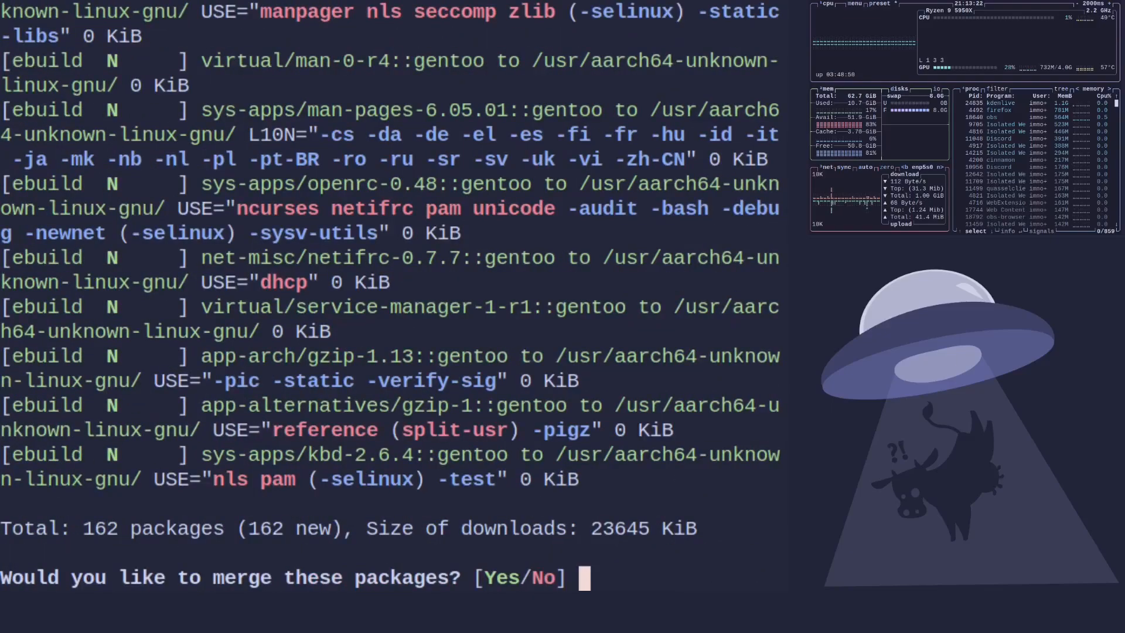